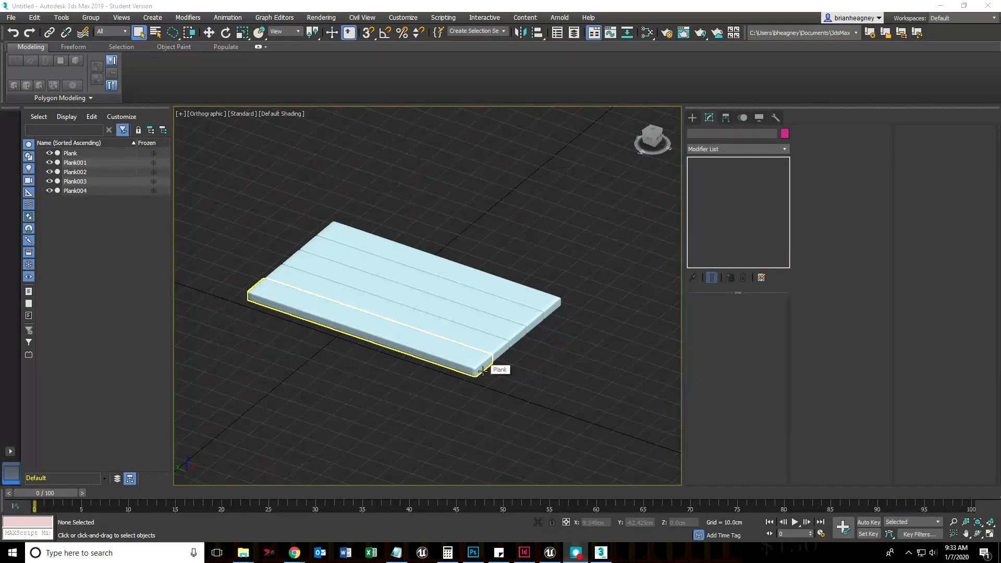
mouse_move(477, 445)
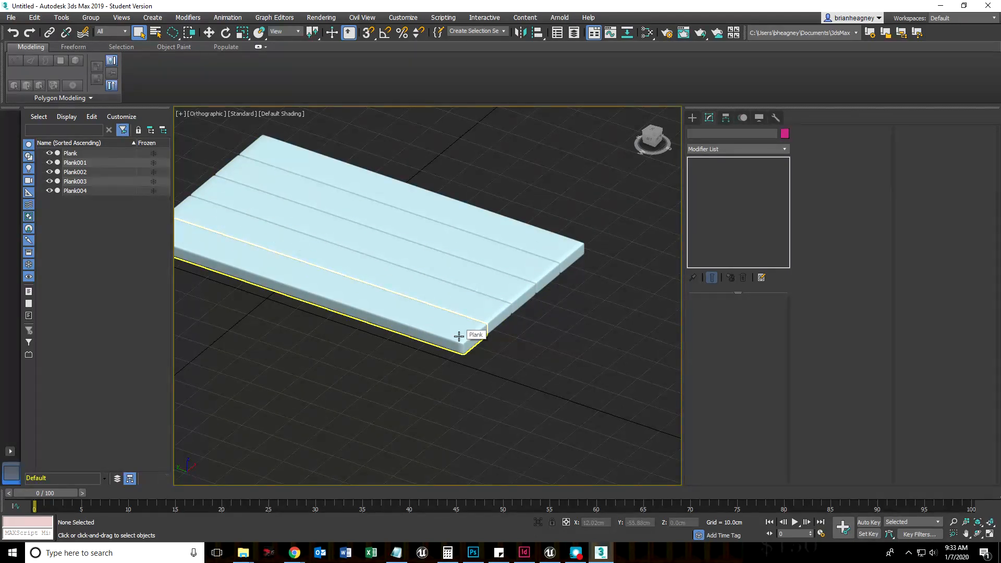
- Reframe the view around the tabletop and select a plank
drag(459, 336, 553, 271)
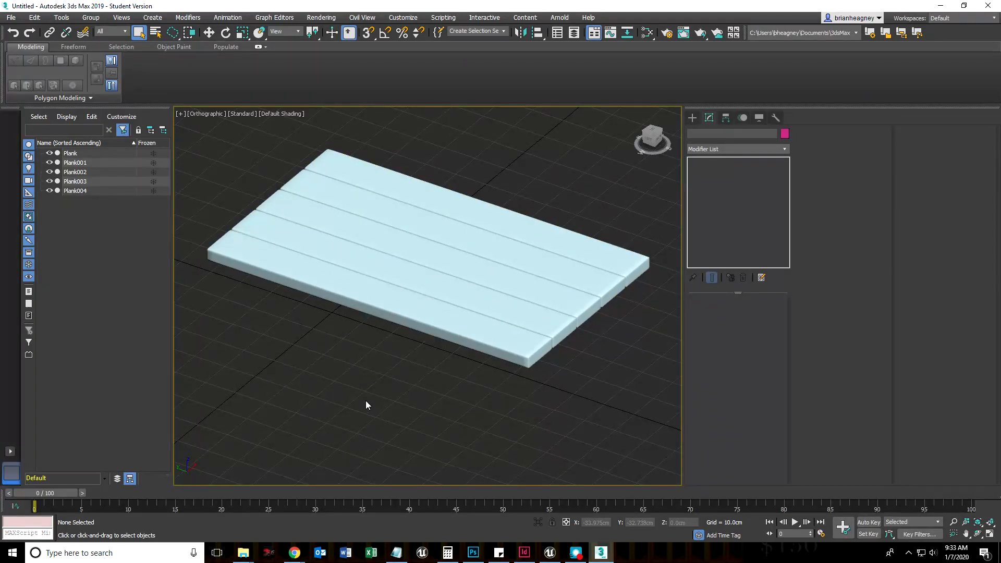
click(402, 304)
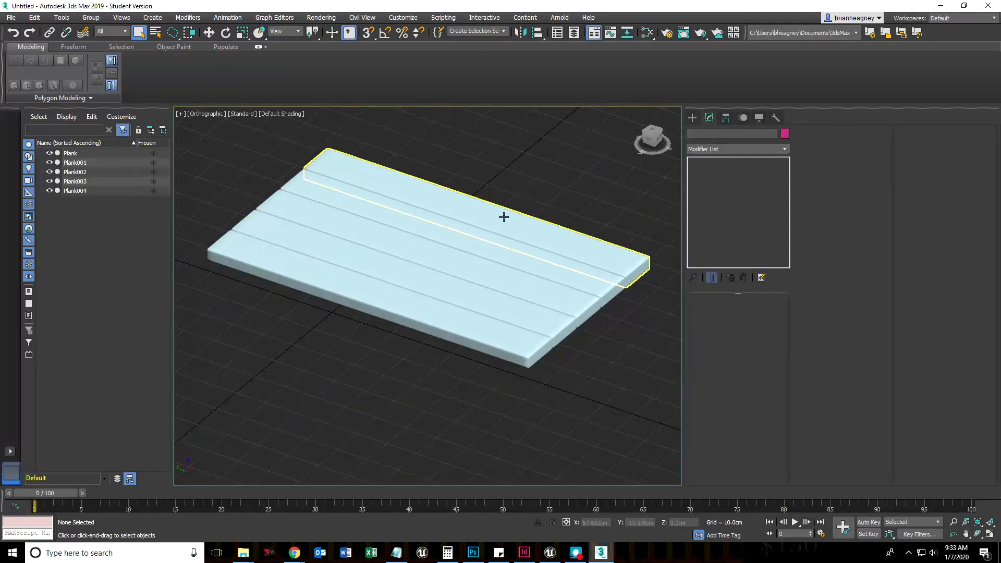
click(239, 356)
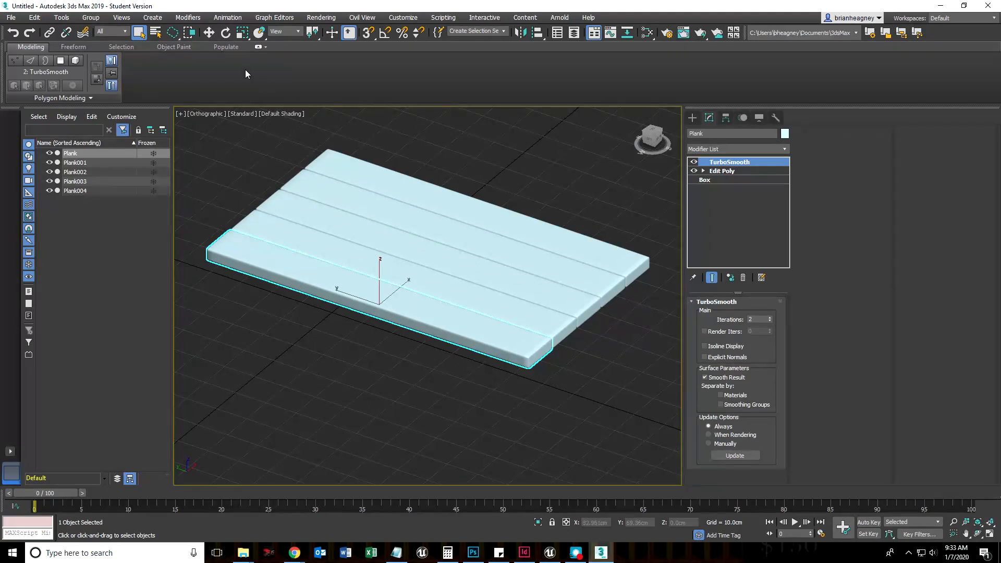
mouse_move(173, 33)
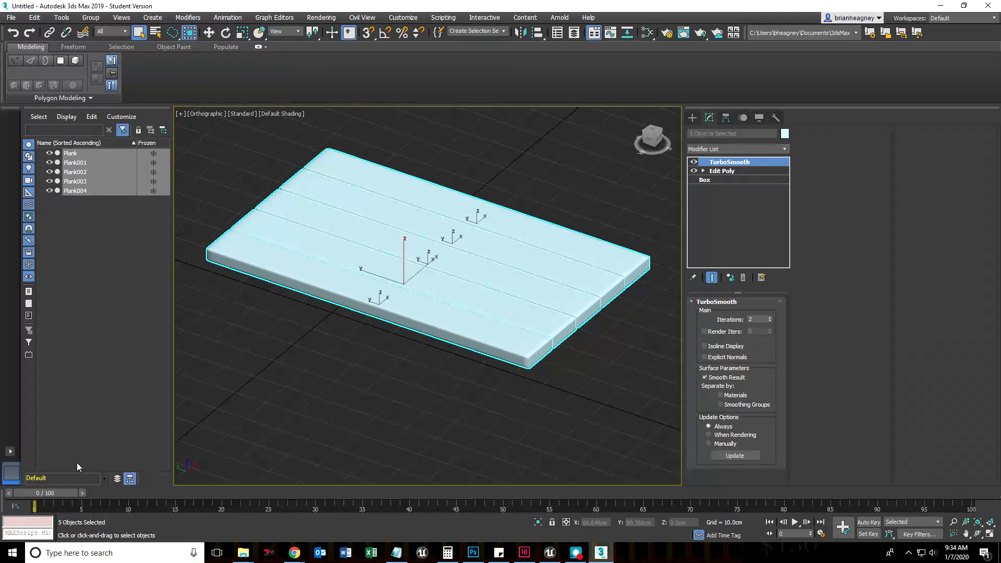
mouse_move(130, 479)
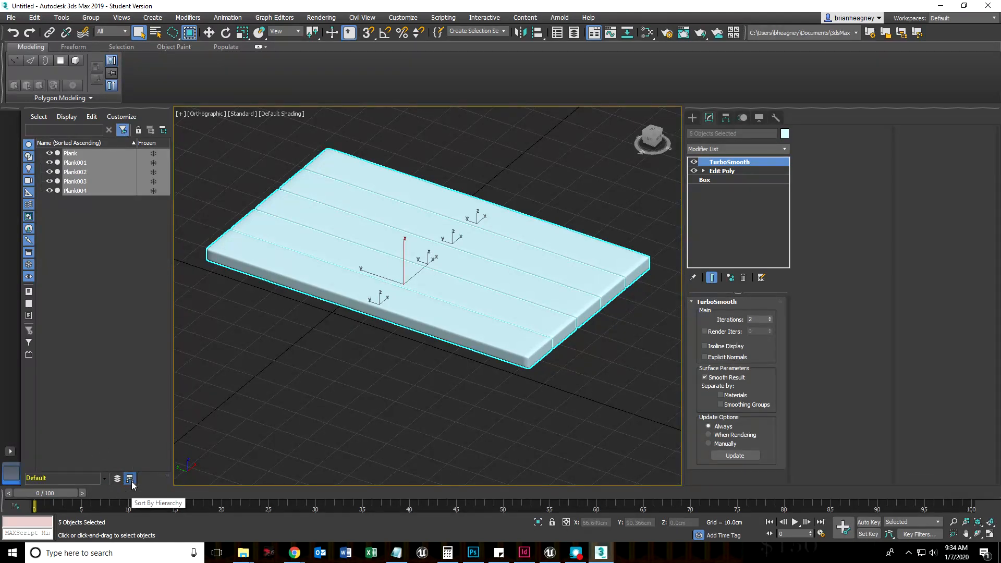
mouse_move(117, 478)
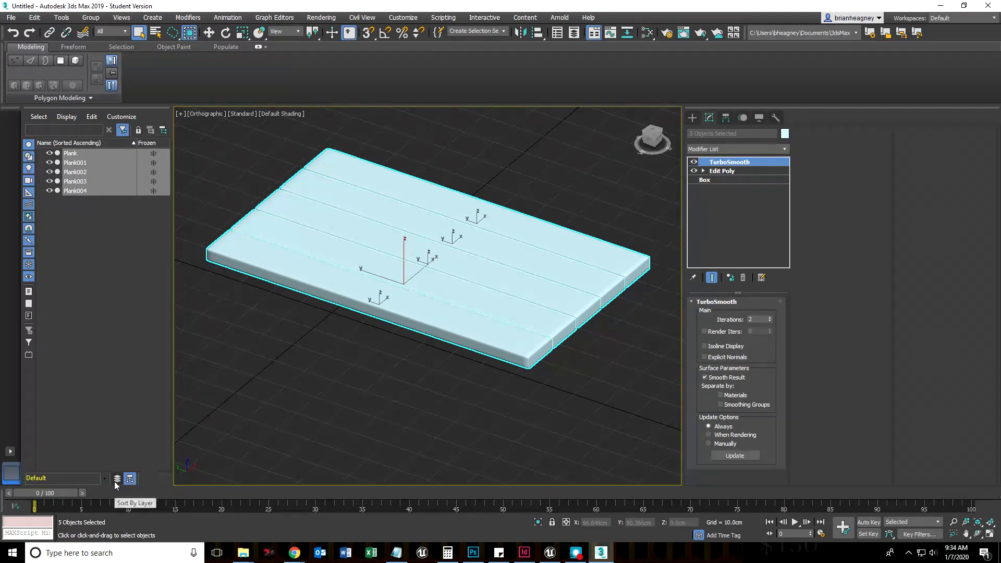
- Sort Scene Explorer by layer and create a new layer named TableTop from the planks
click(128, 478)
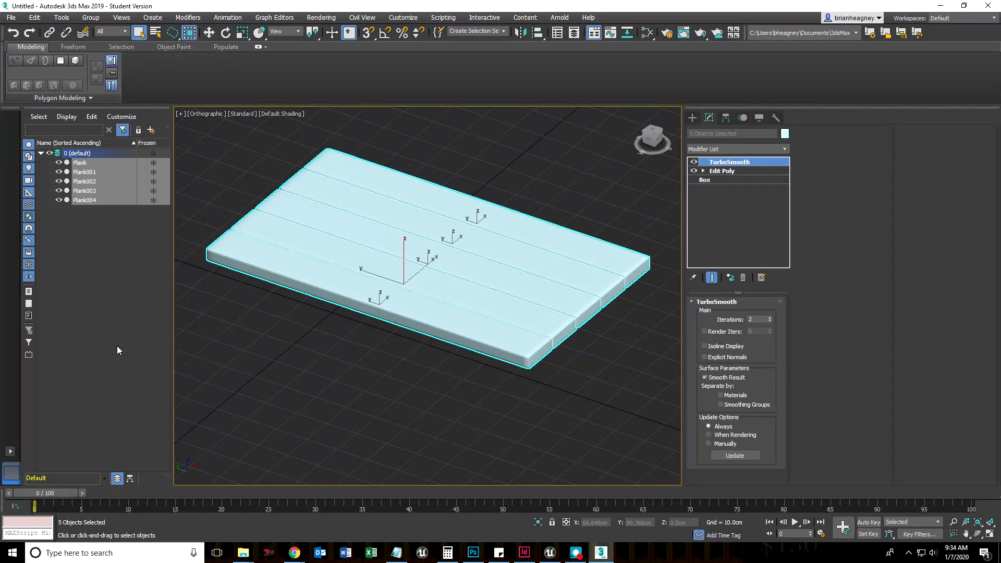
mouse_move(151, 131)
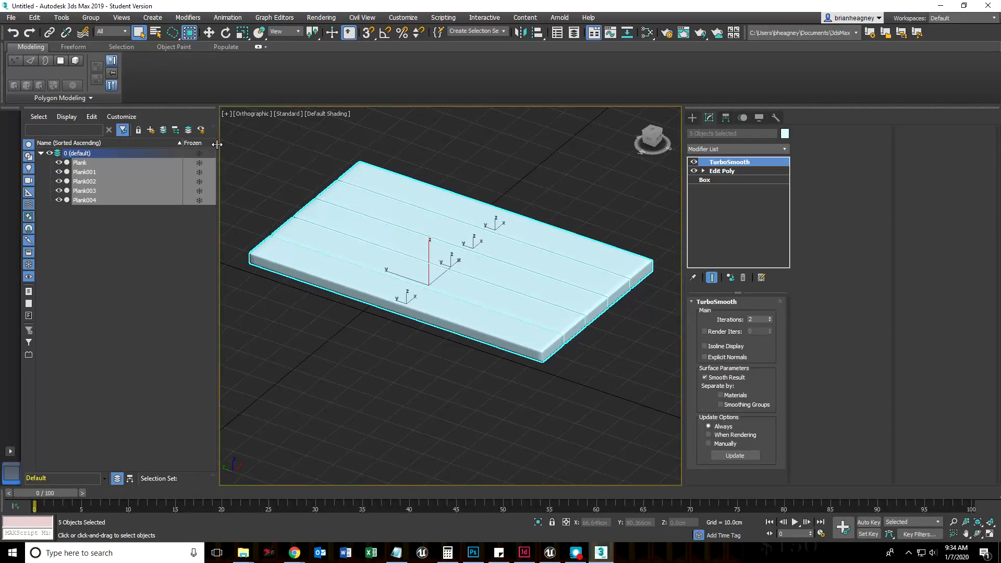
mouse_move(151, 130)
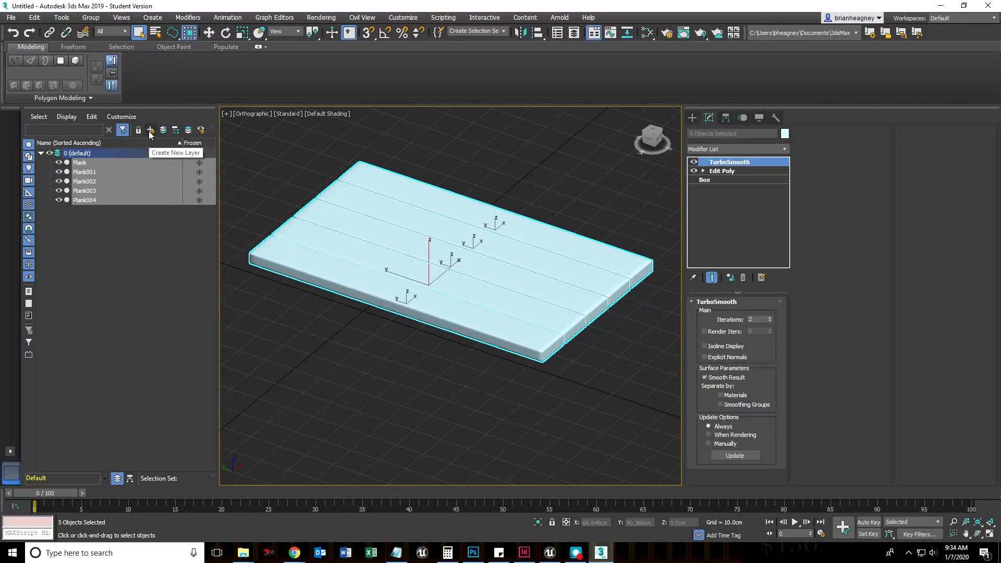
click(151, 130)
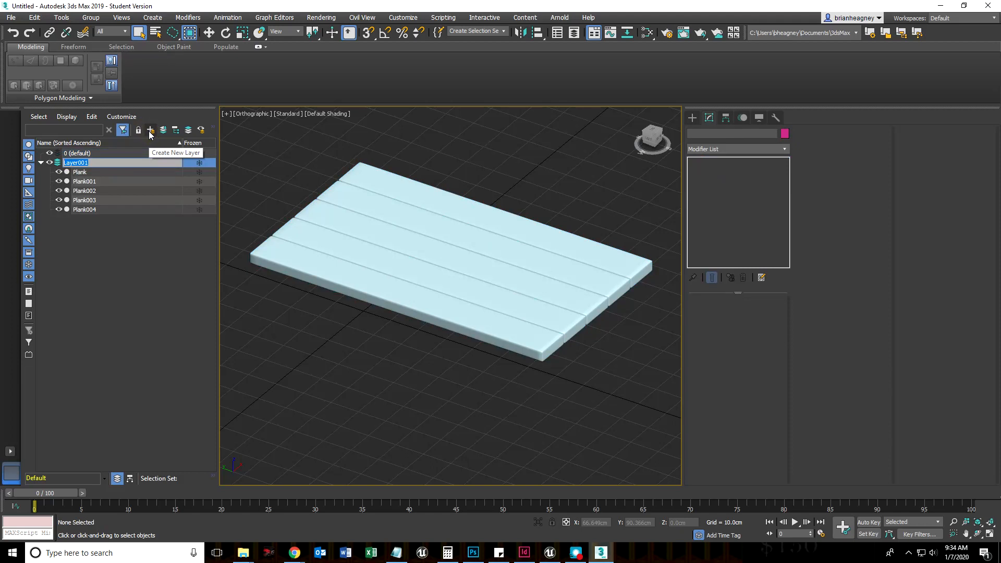
text(TableTop)
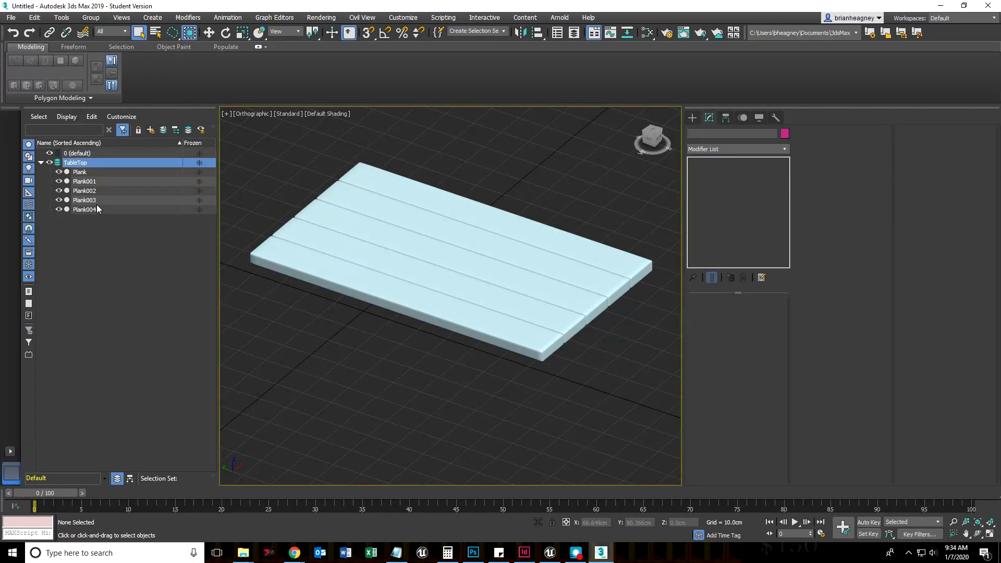
click(41, 162)
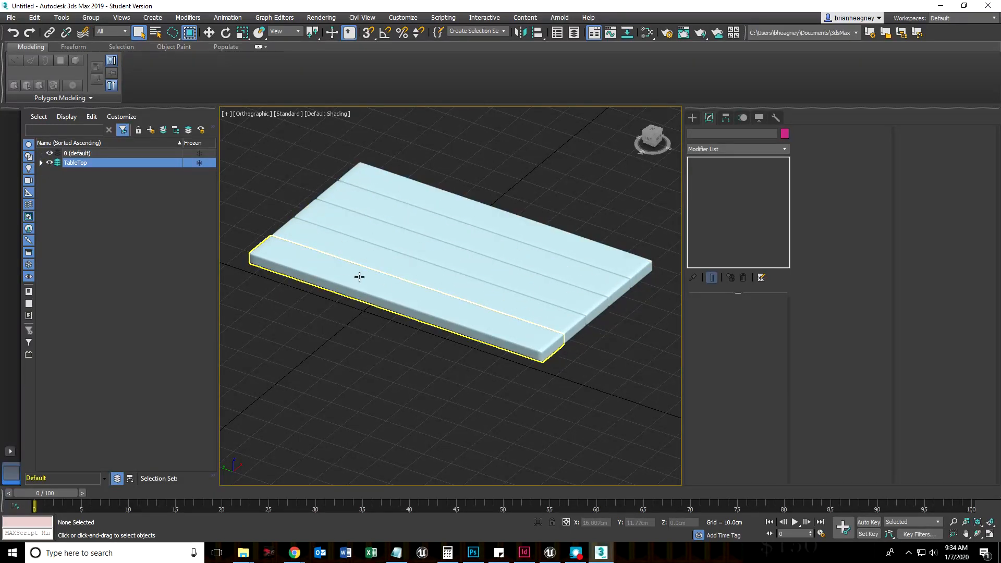
- Expand the TableTop layer, hiding and then re-showing its planks
click(41, 162)
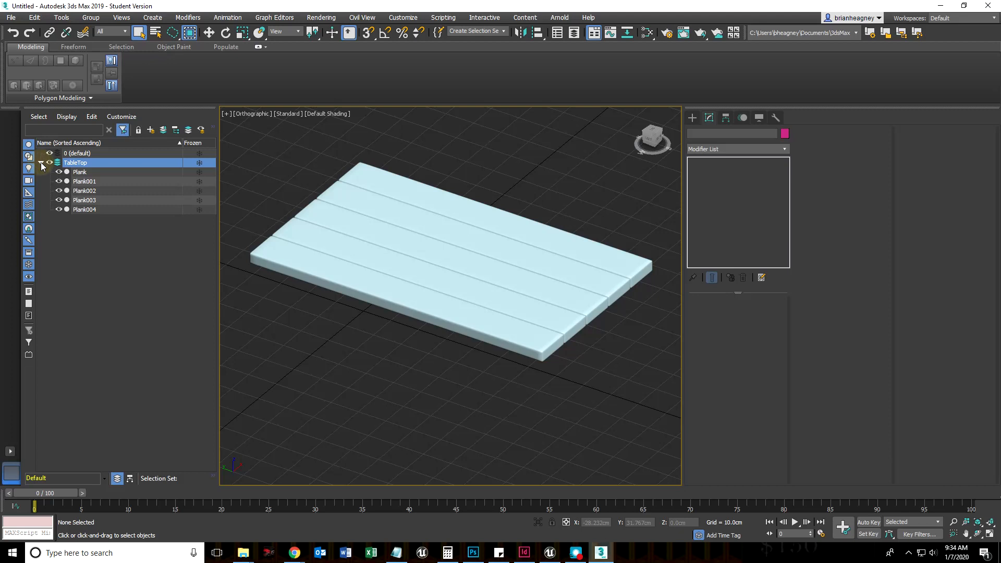
click(50, 162)
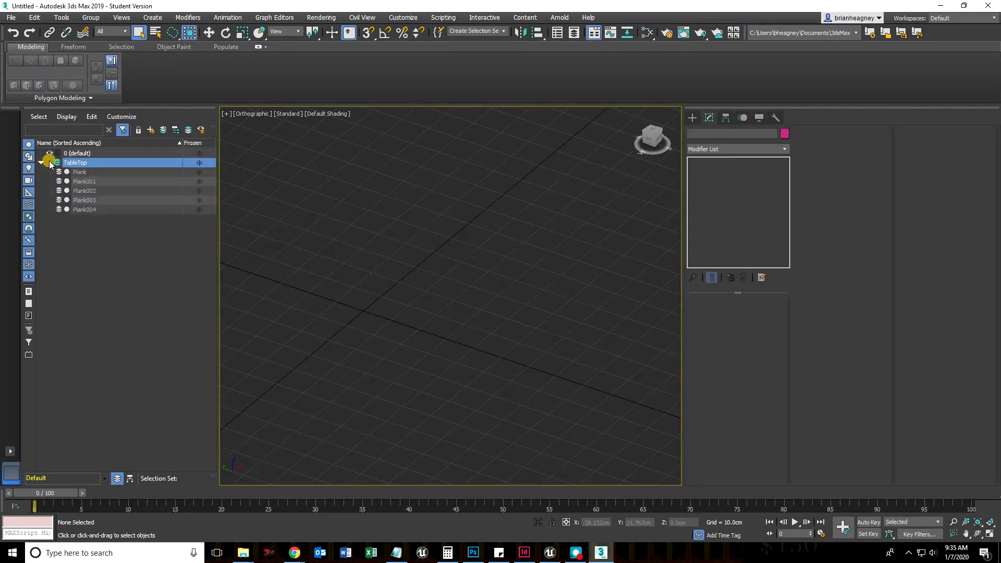
click(42, 163)
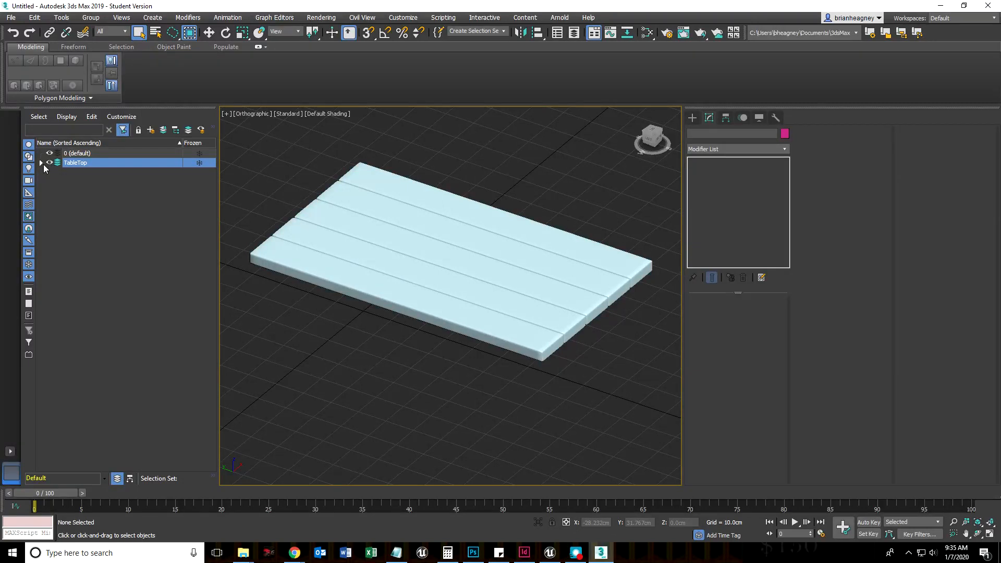
click(42, 162)
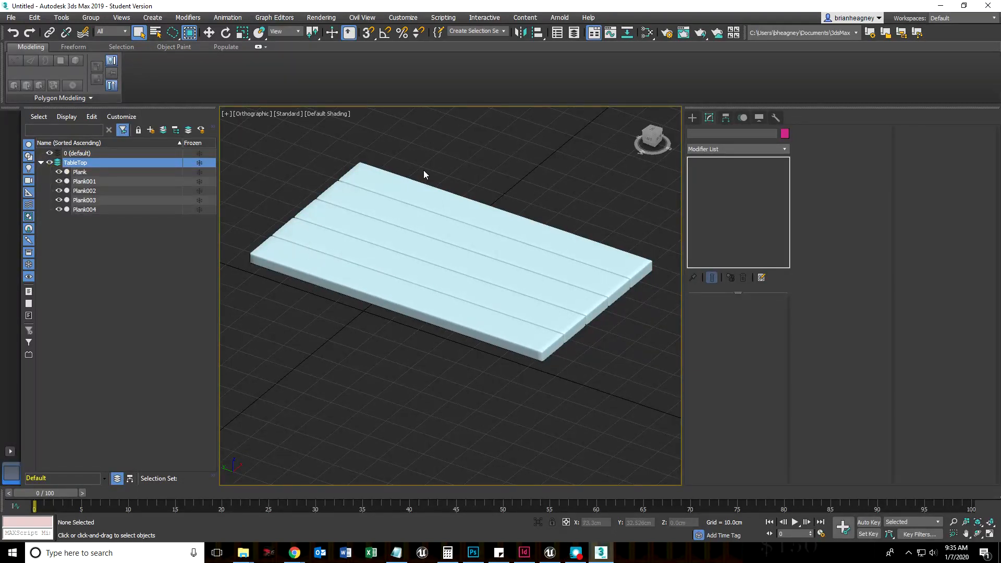
- Group all five planks as TableTopGroup, then activate Select and Move
drag(425, 175, 394, 387)
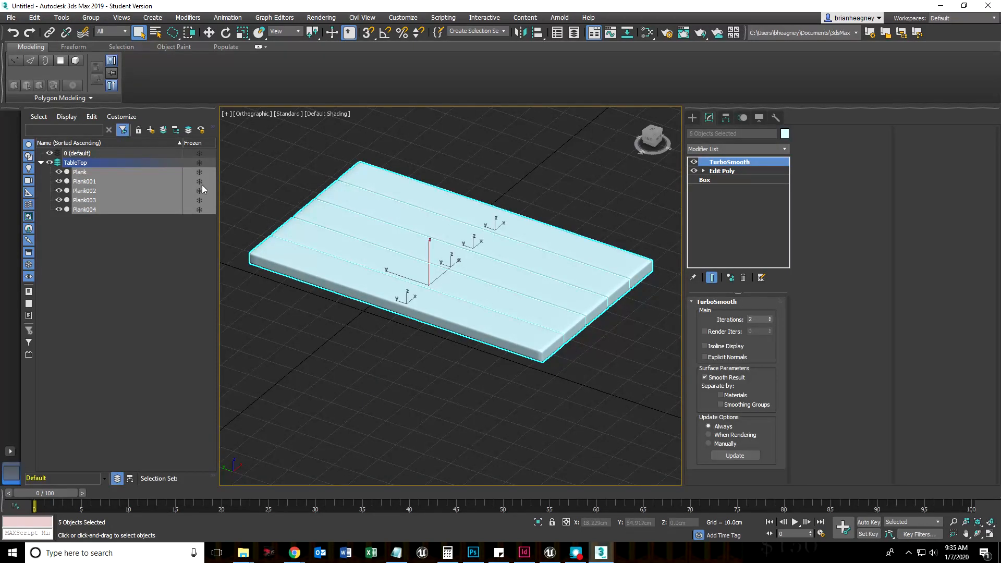
click(92, 17)
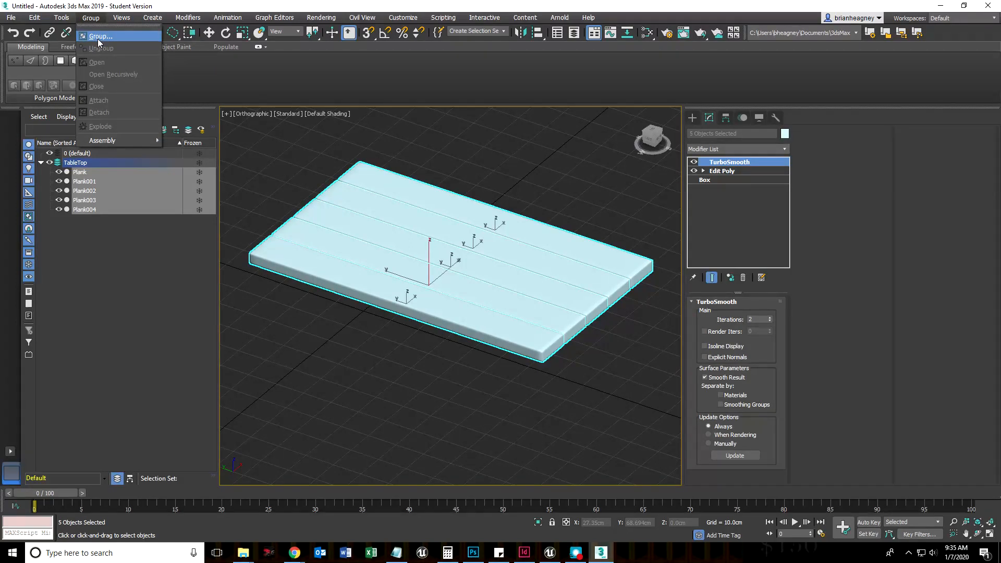
click(103, 36)
text(TableTopGr)
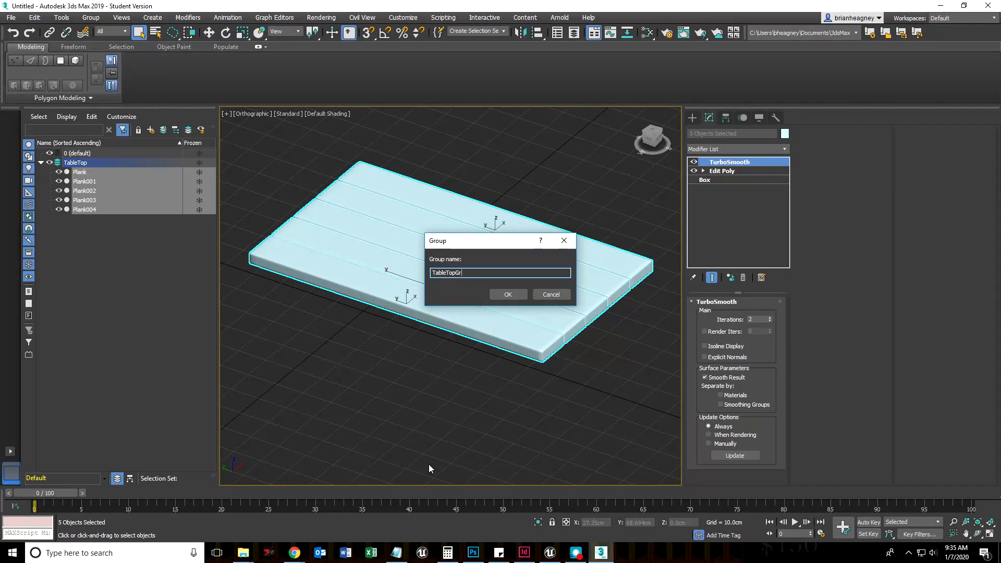
click(508, 294)
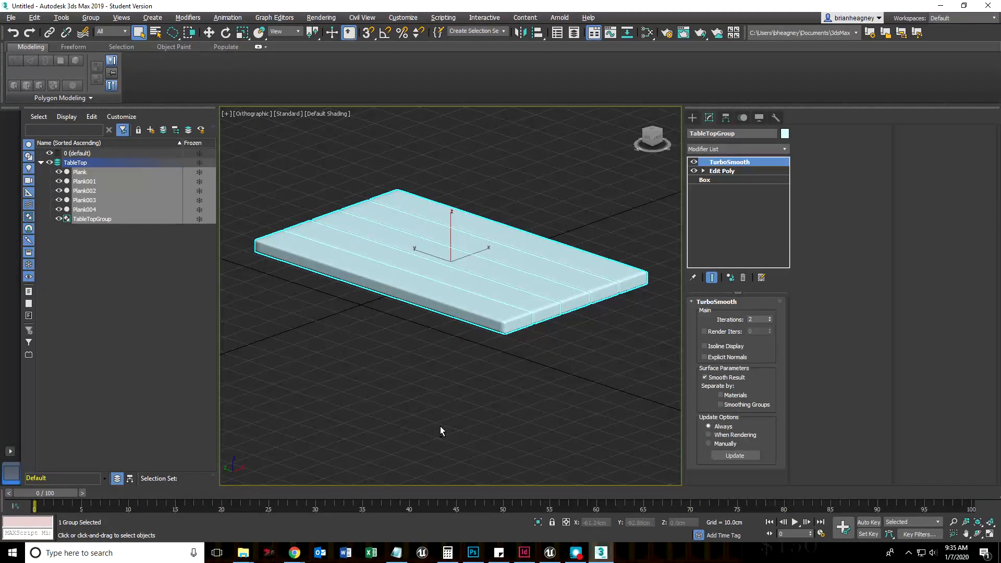
click(209, 33)
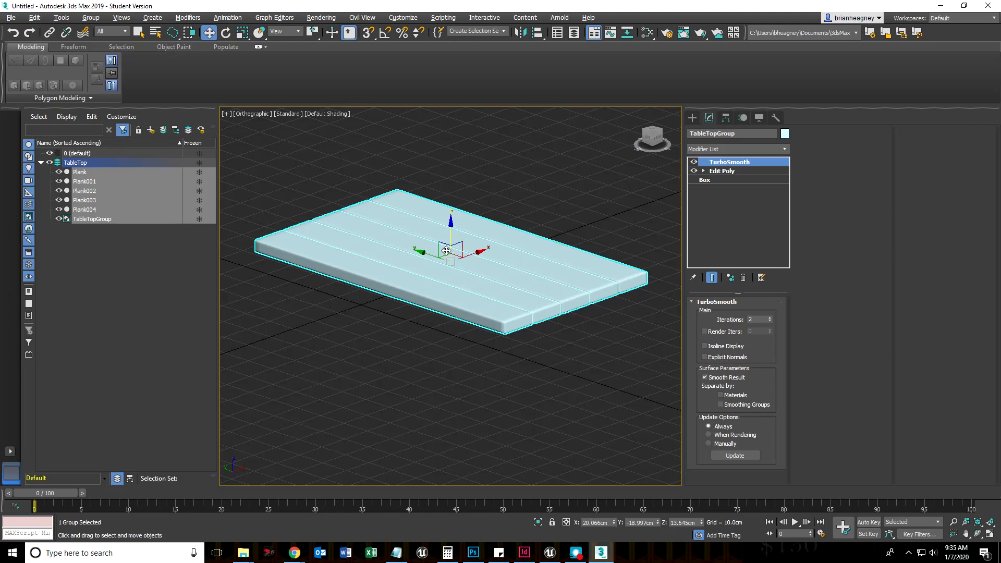
- Pick TableTopGroup, Plank and Plank004 in Scene Explorer, then clear the selection
click(93, 219)
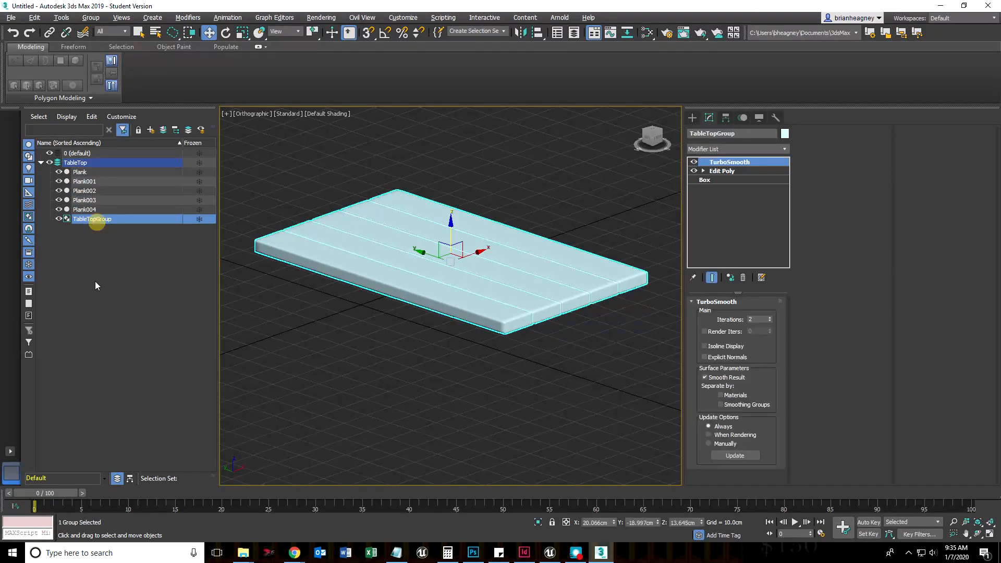
mouse_move(442, 269)
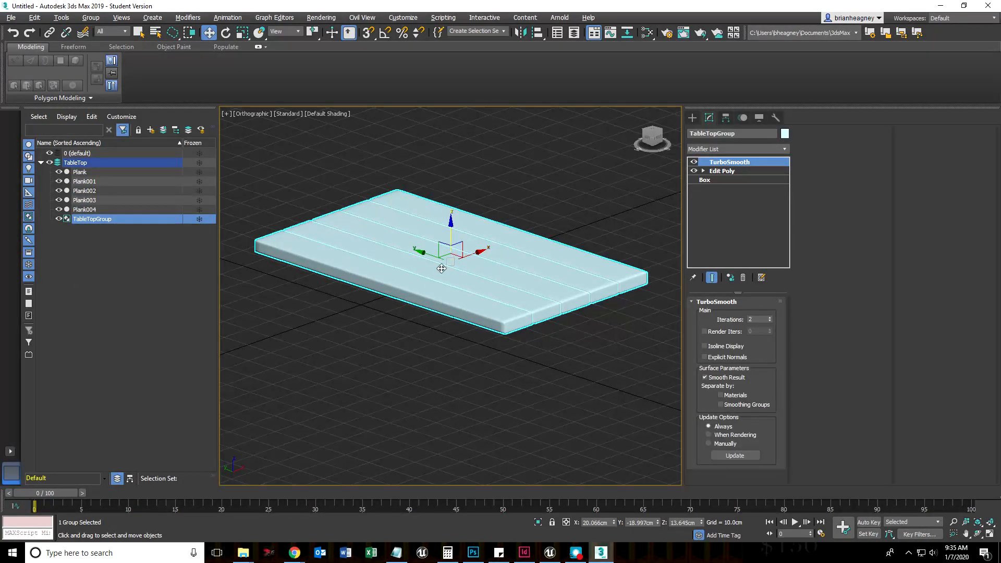
click(79, 172)
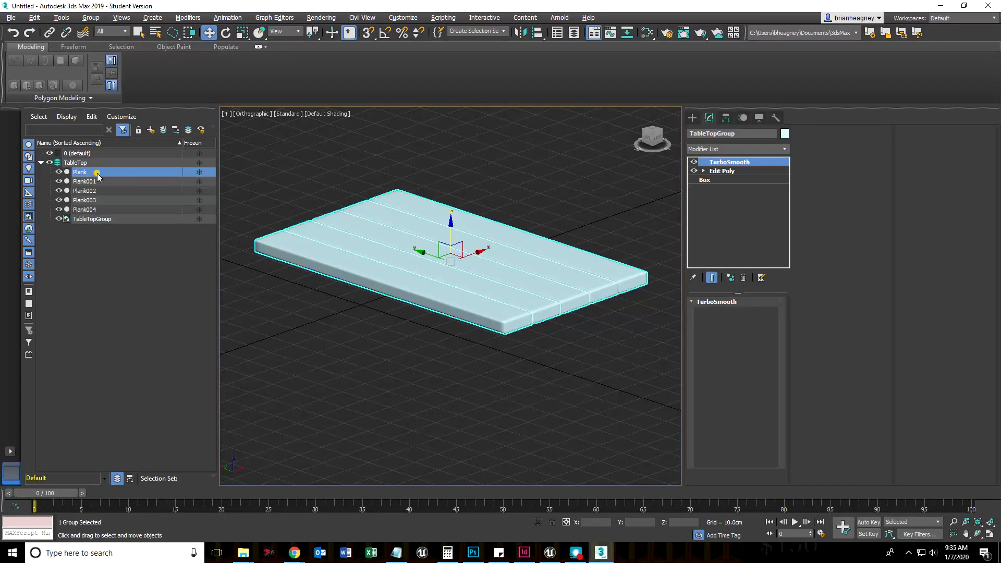
click(84, 190)
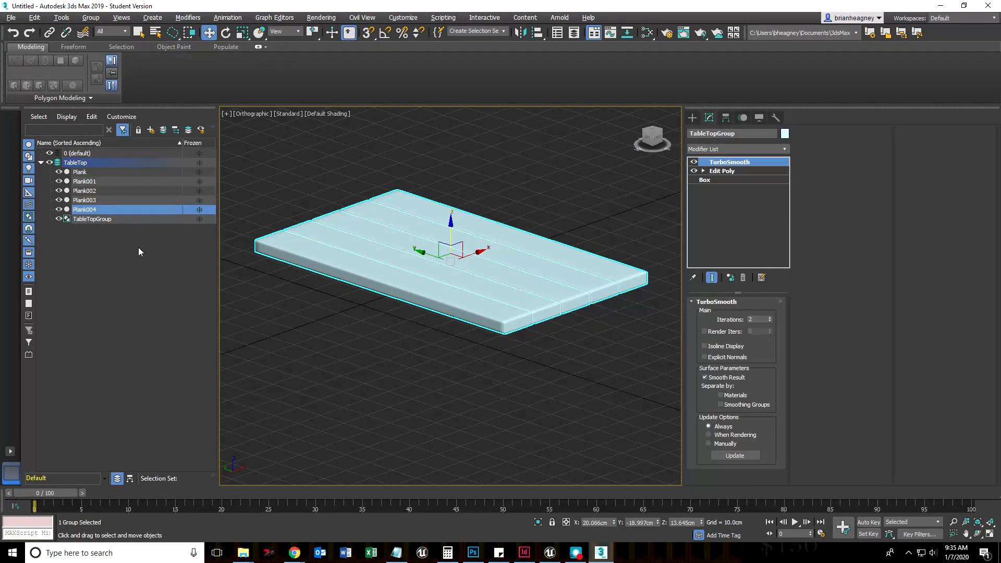
click(407, 284)
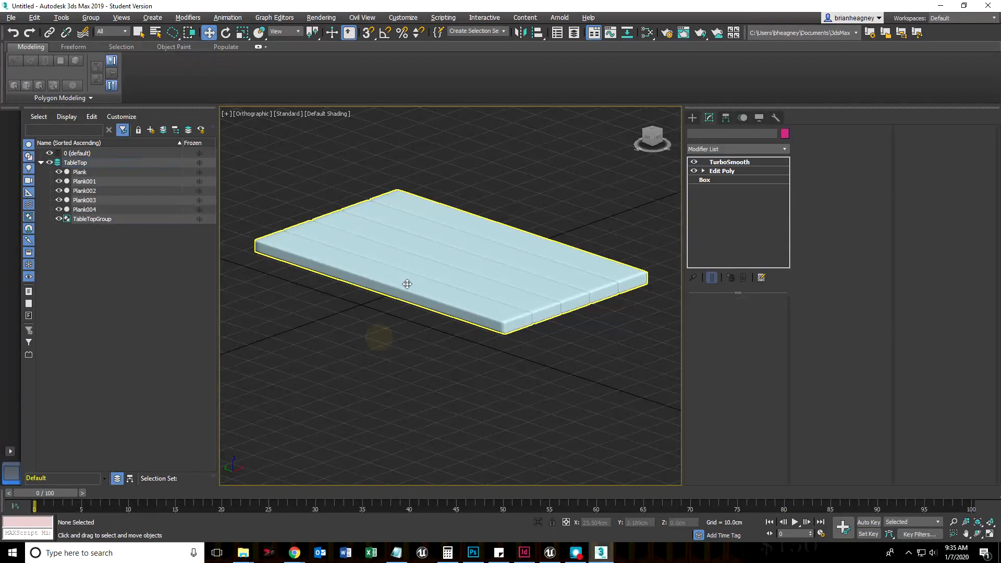
click(100, 18)
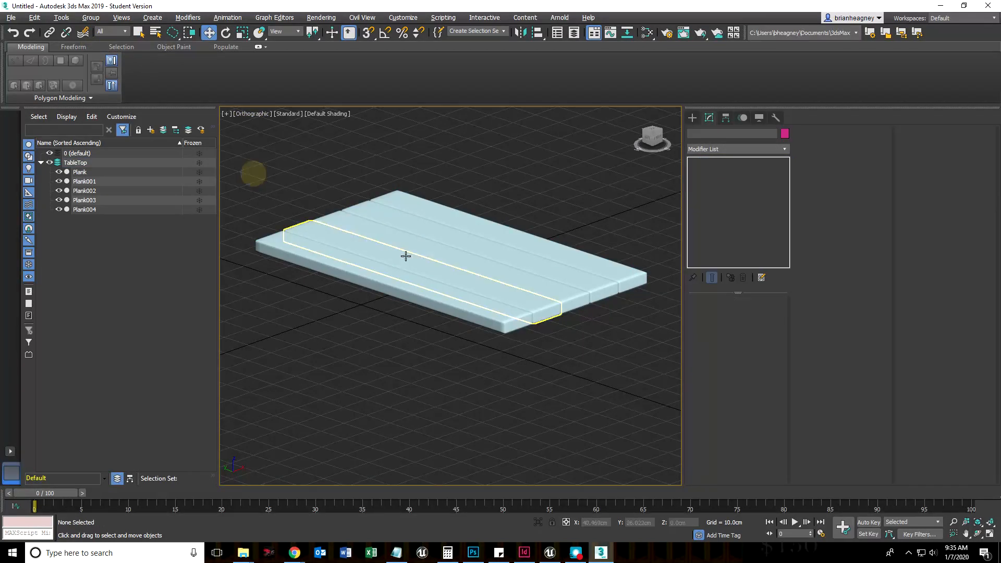
- Select Plank through Plank004 and group them under the name TableTopGroup
click(79, 172)
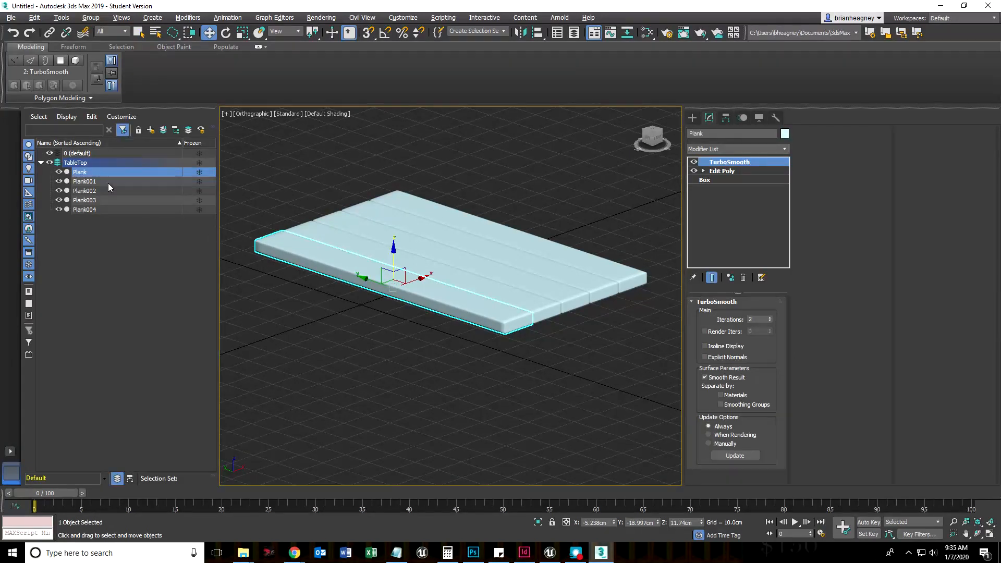
click(85, 199)
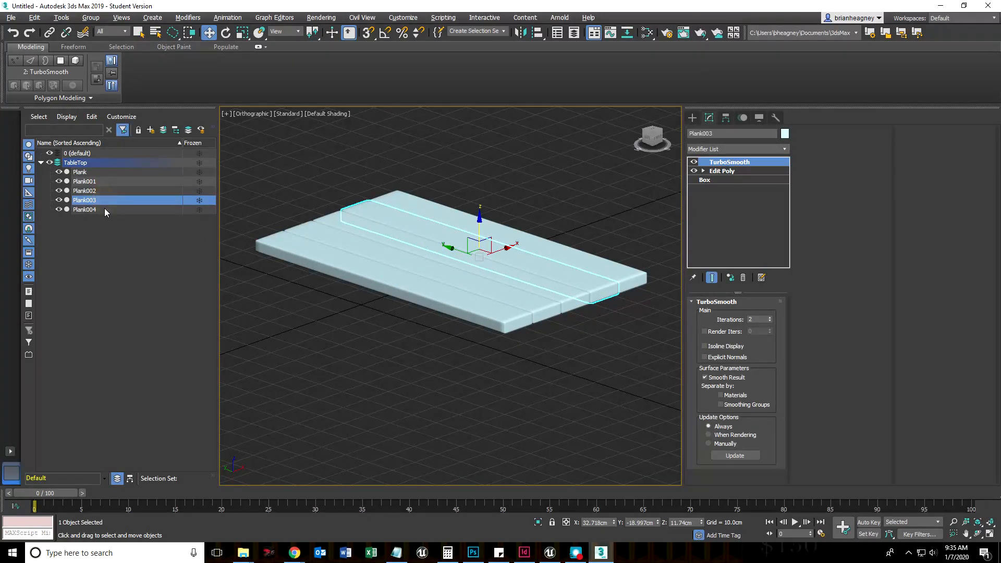
click(84, 209)
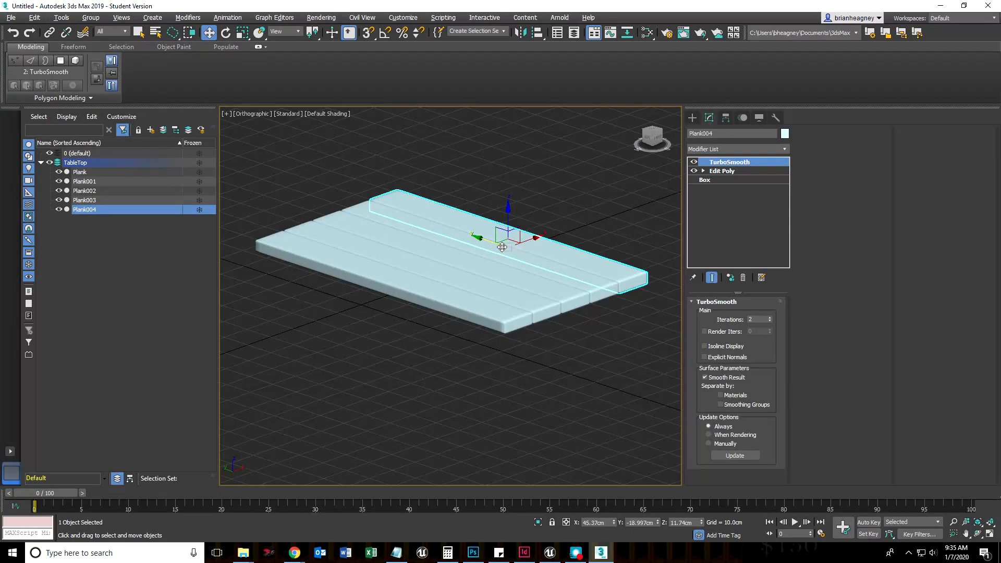
click(79, 172)
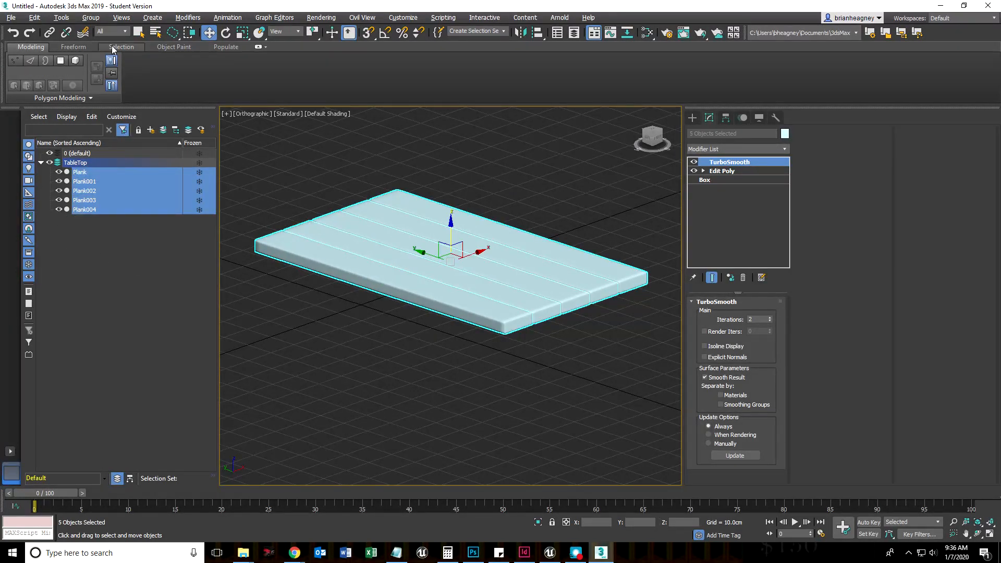
click(91, 18)
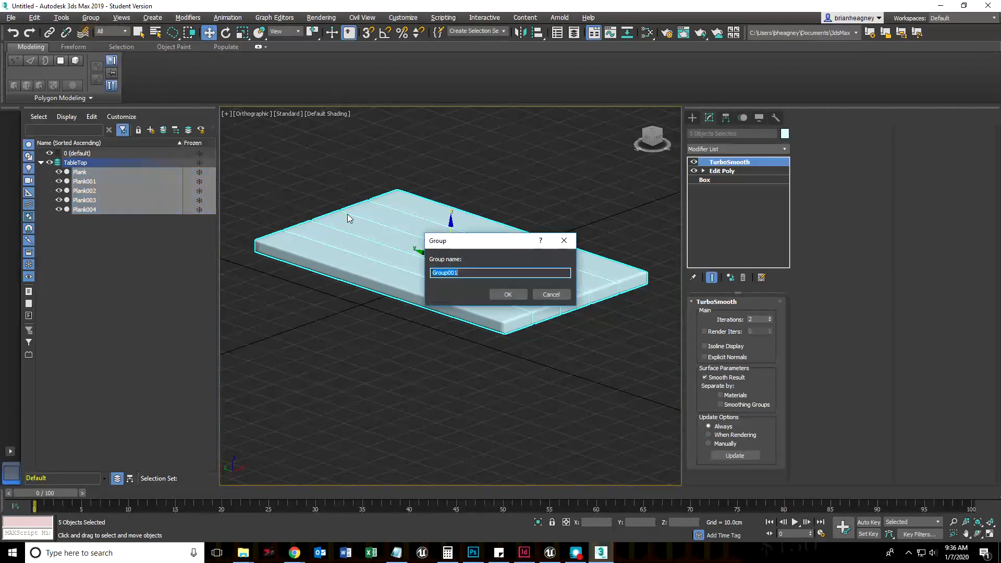
text(TableTop)
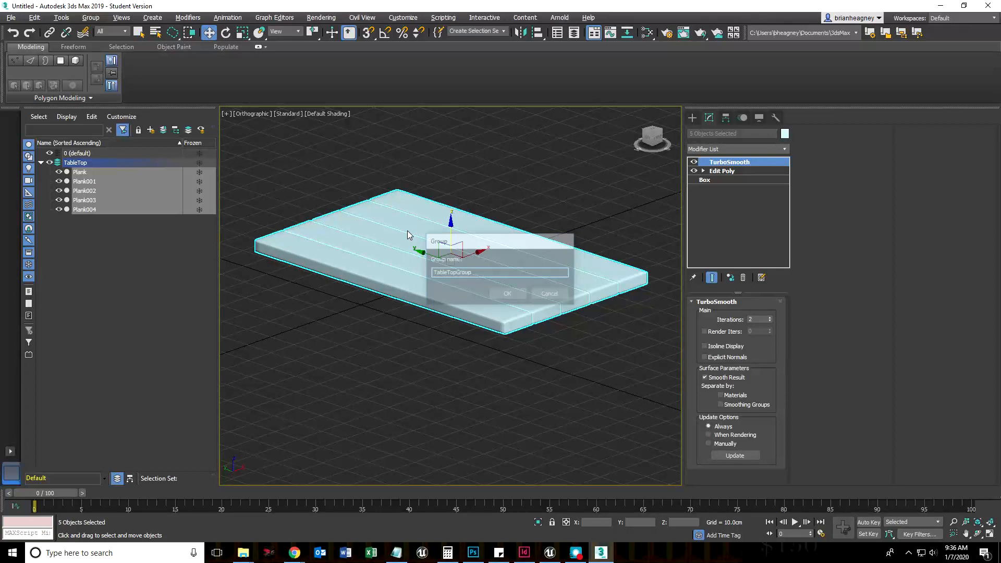
click(507, 293)
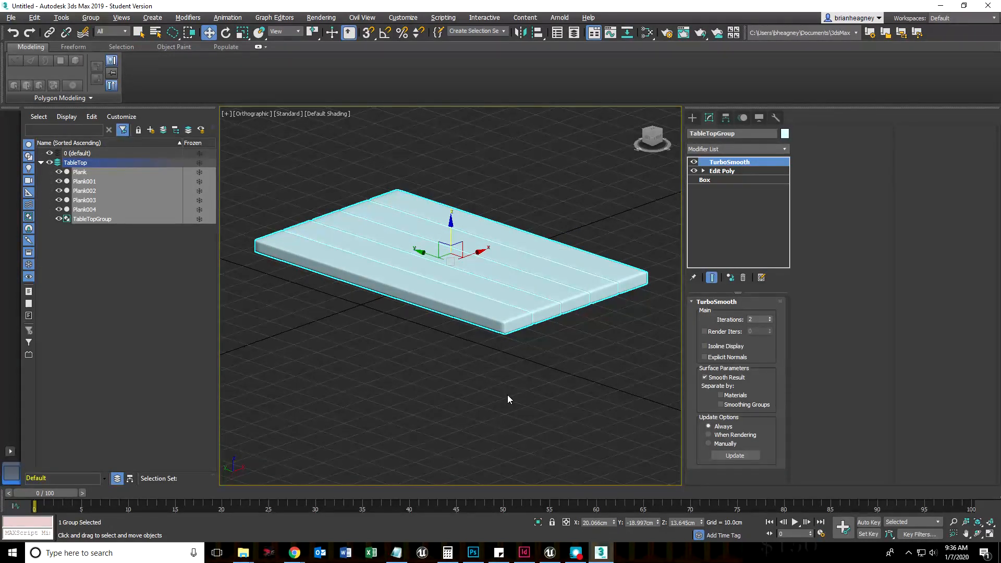
- Show the Photoshop table drawing with its 45.73, 62.23 and 106.68 mm dimensions
click(473, 553)
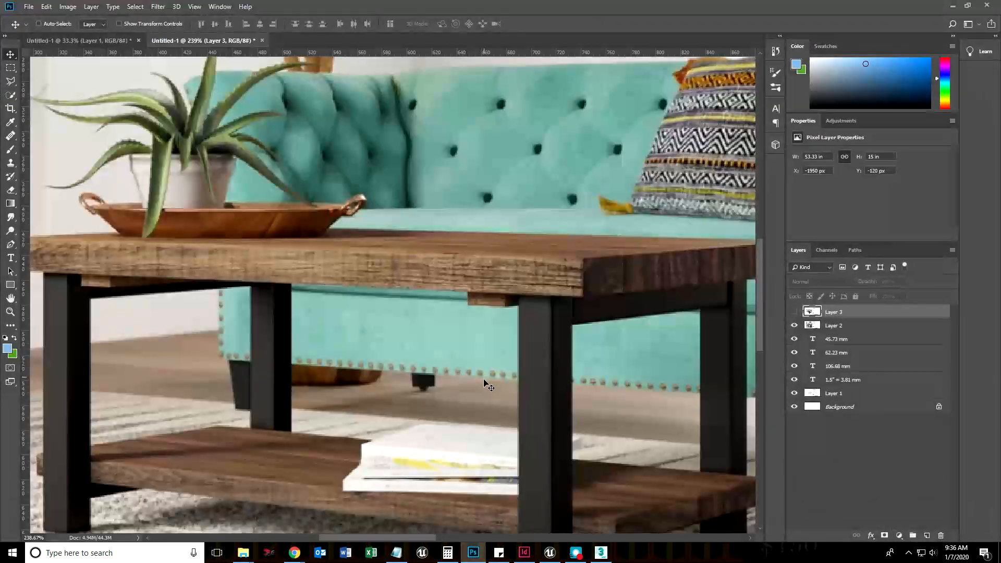
click(795, 326)
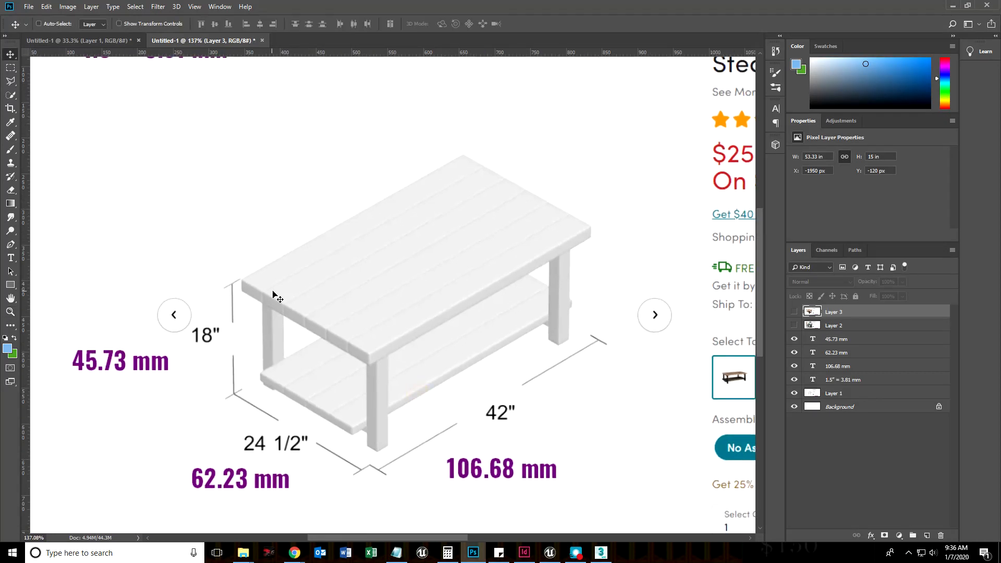
mouse_move(71, 375)
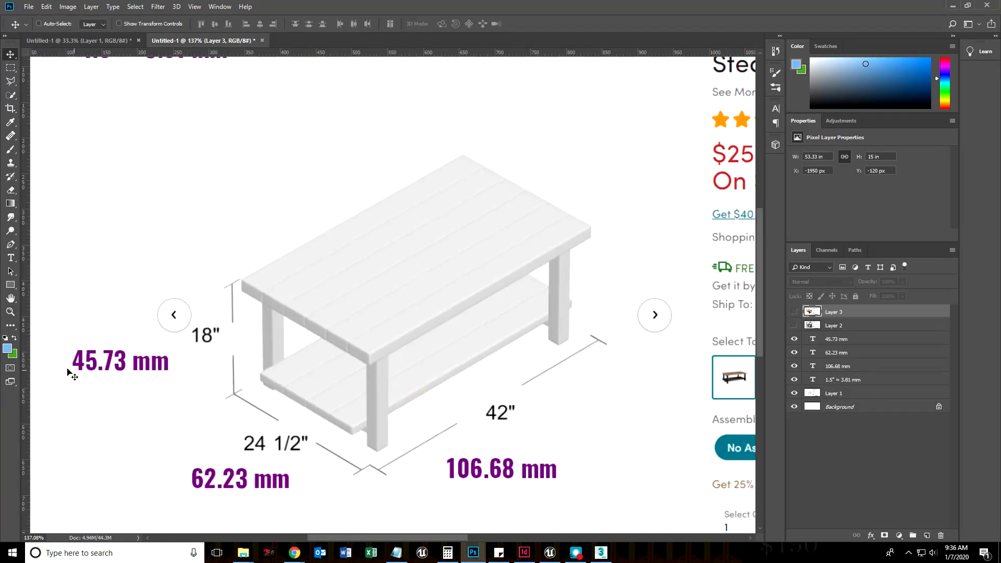
mouse_move(240, 295)
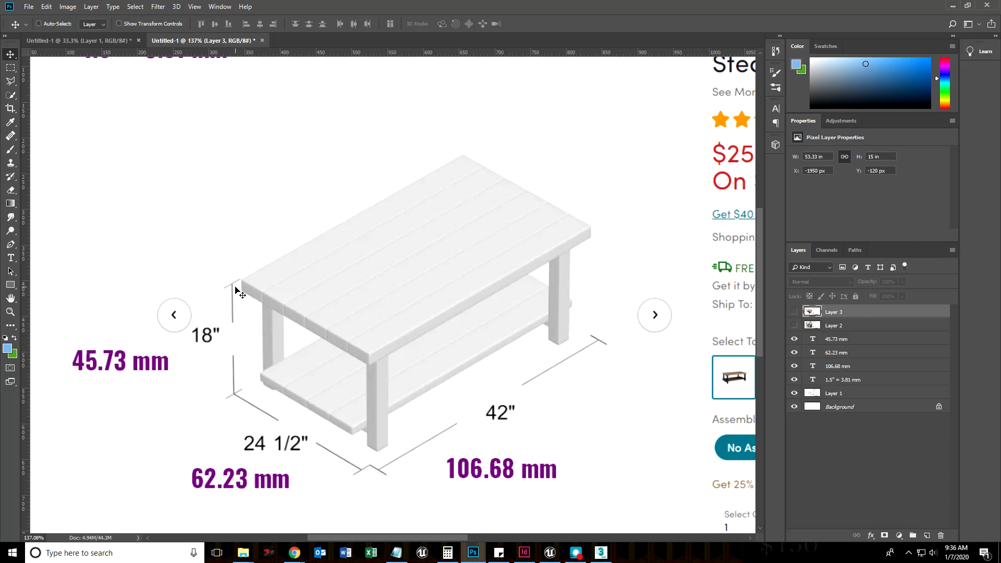
mouse_move(322, 352)
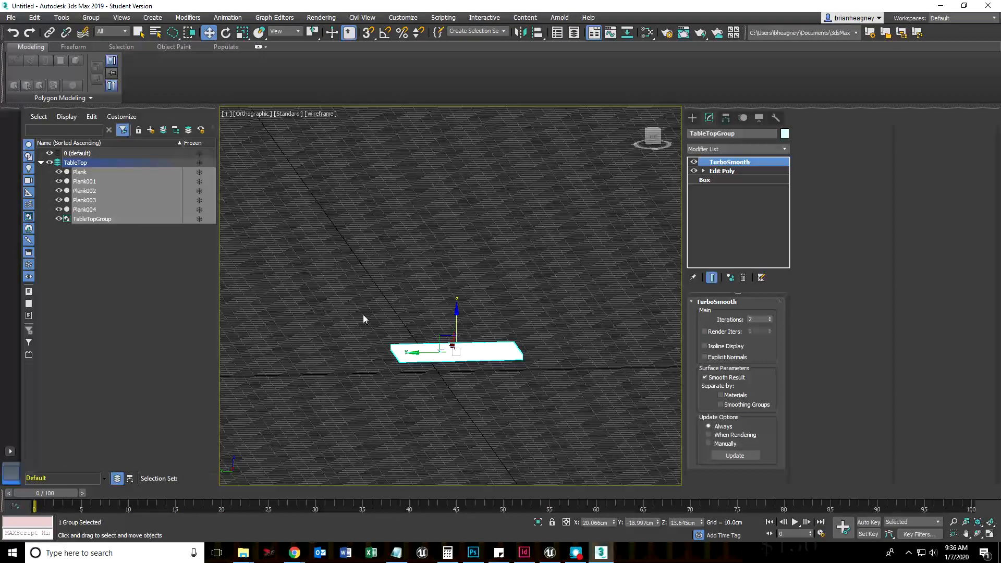
mouse_move(432, 403)
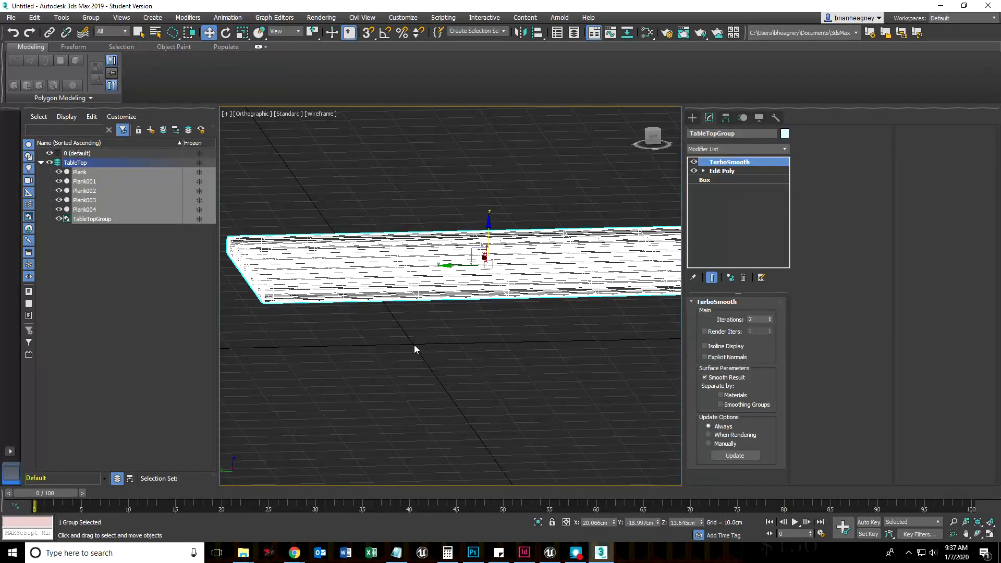
mouse_move(417, 458)
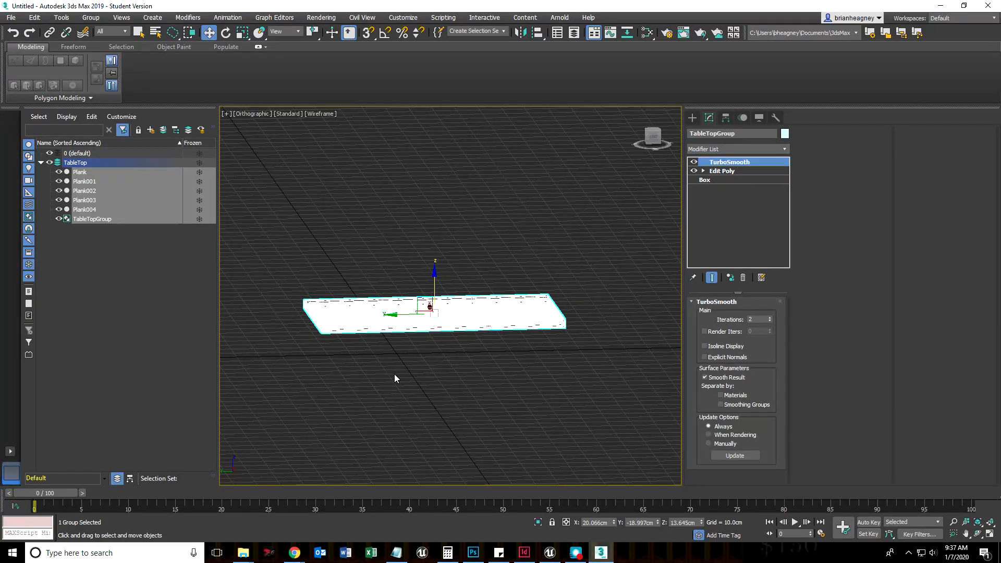
mouse_move(480, 450)
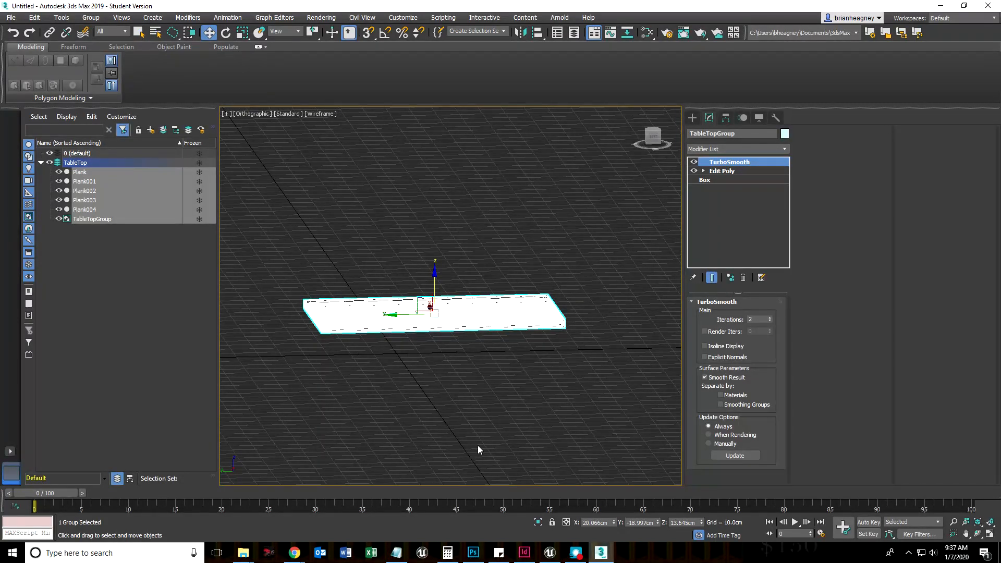
mouse_move(209, 32)
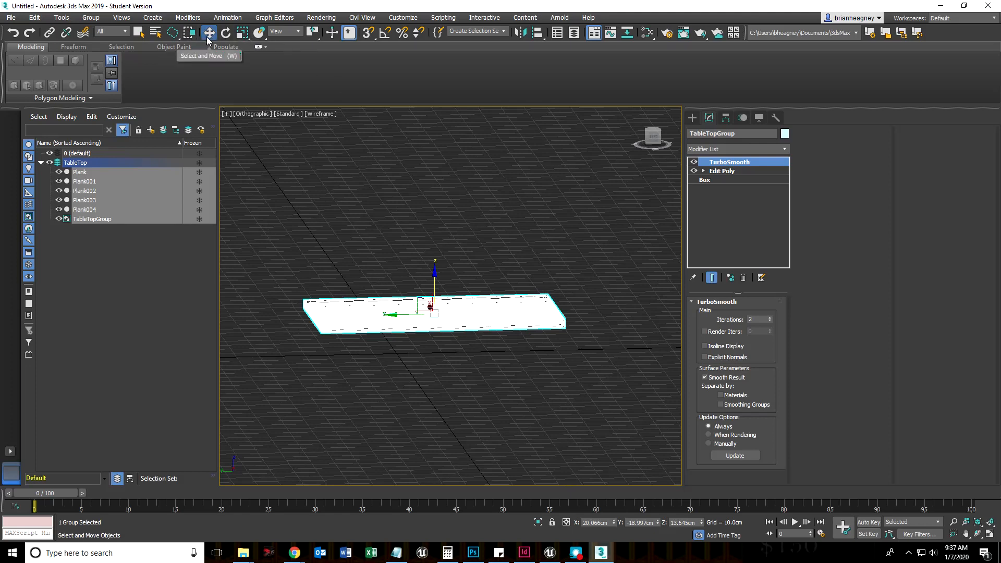
mouse_move(207, 33)
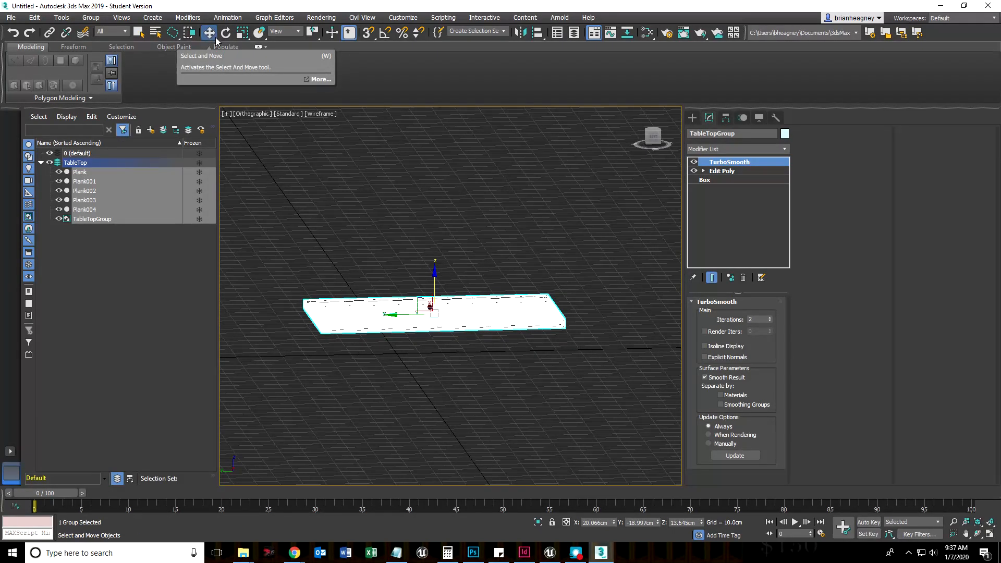
mouse_move(233, 63)
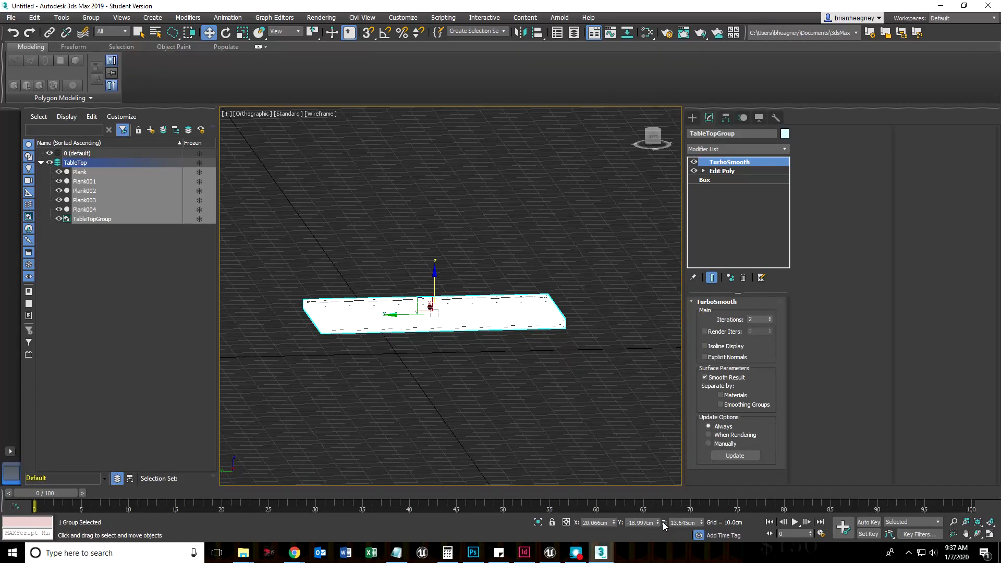
mouse_move(541, 520)
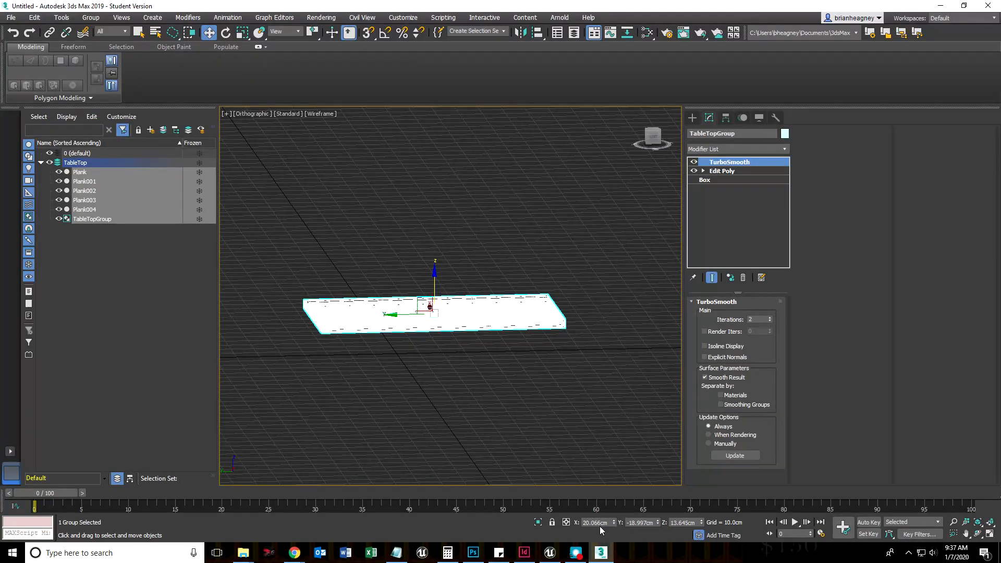
mouse_move(662, 535)
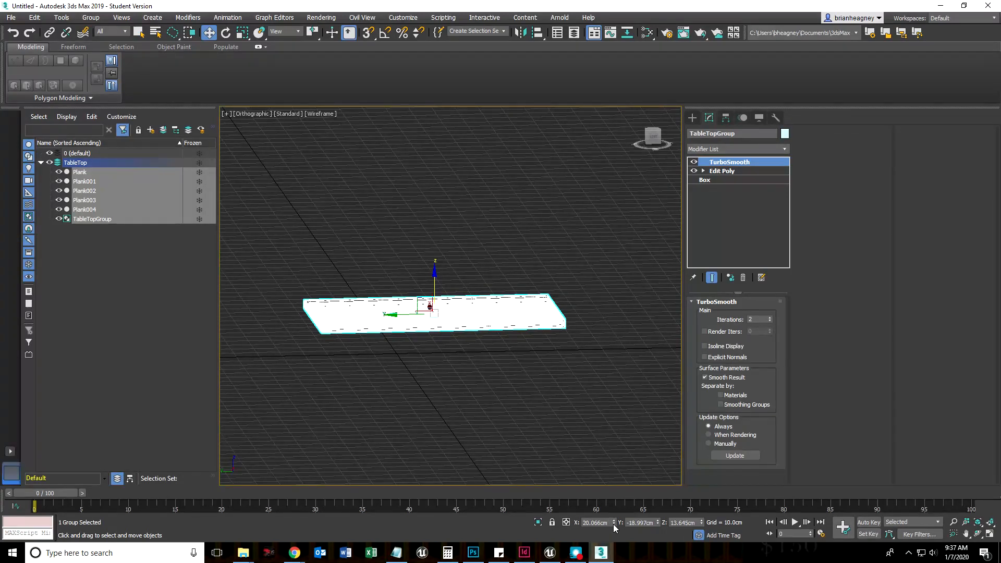
- Set TableTopGroup's X type-in to 0 cm, then adjust its Y spinner
drag(428, 306, 431, 310)
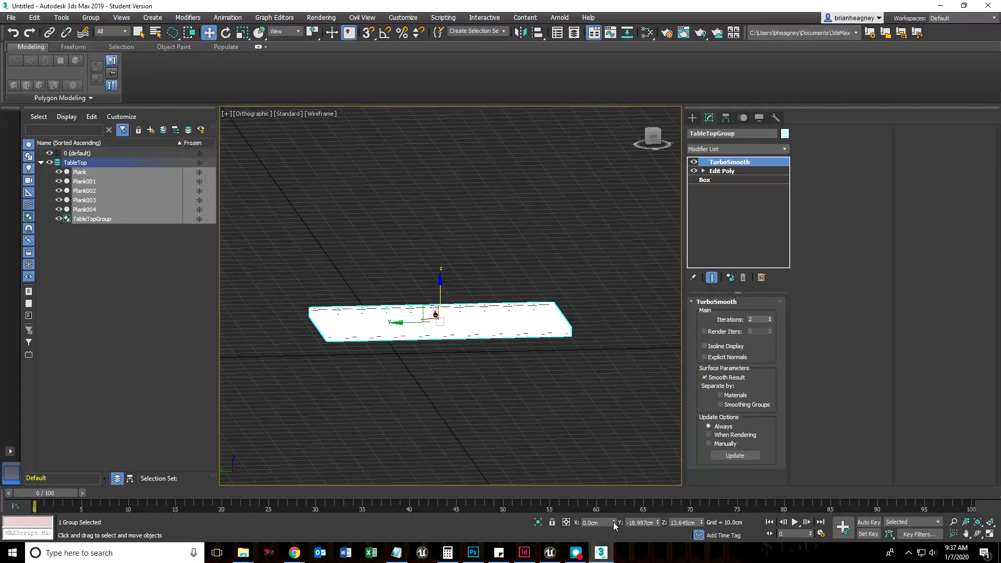
mouse_move(659, 527)
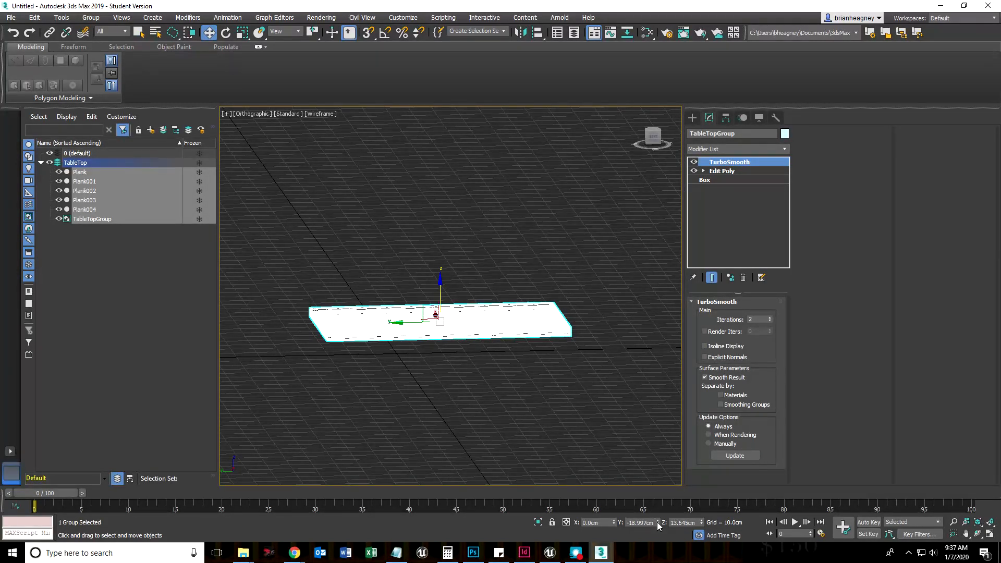
drag(439, 316, 396, 316)
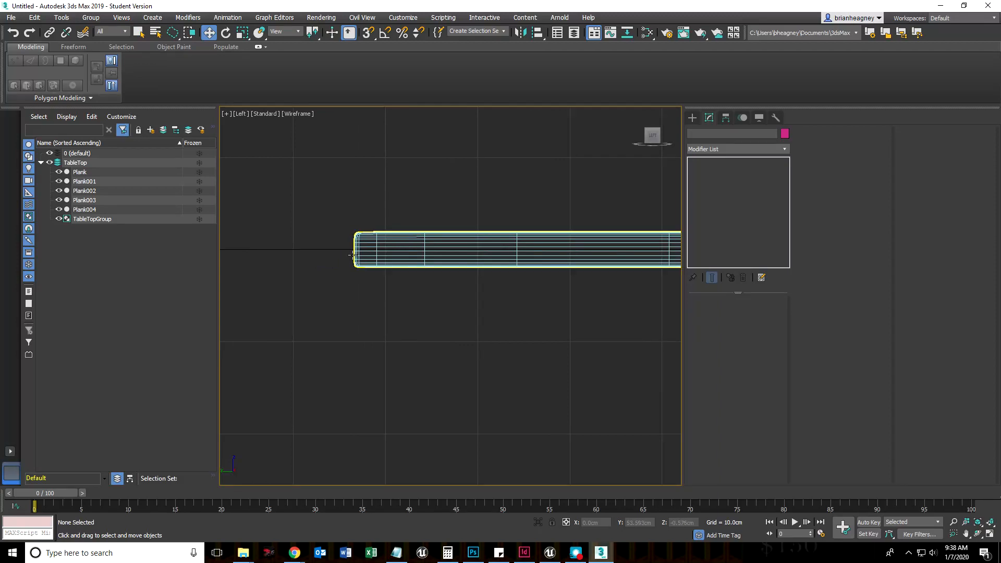
mouse_move(353, 254)
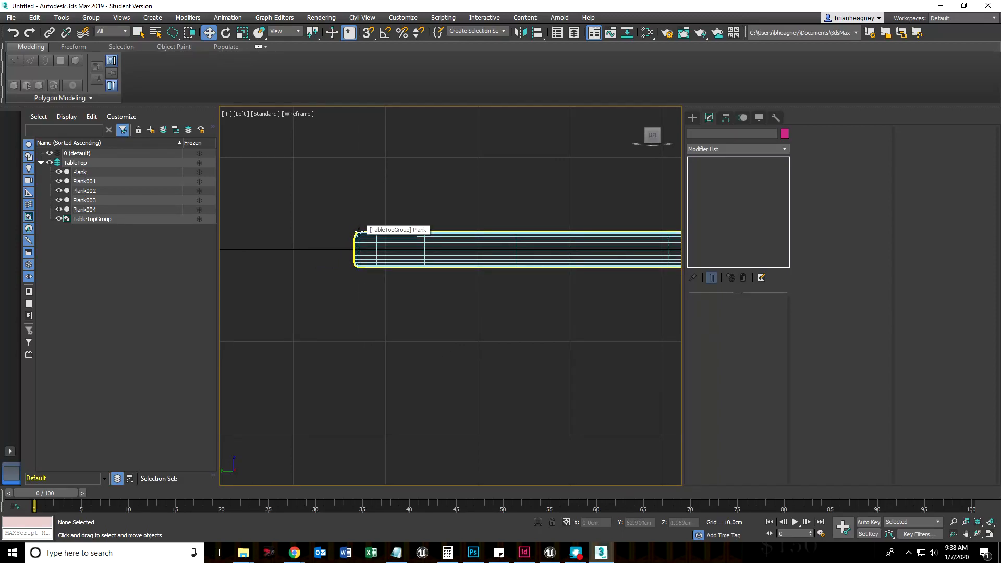
- Select TableTopGroup in the viewport
click(500, 342)
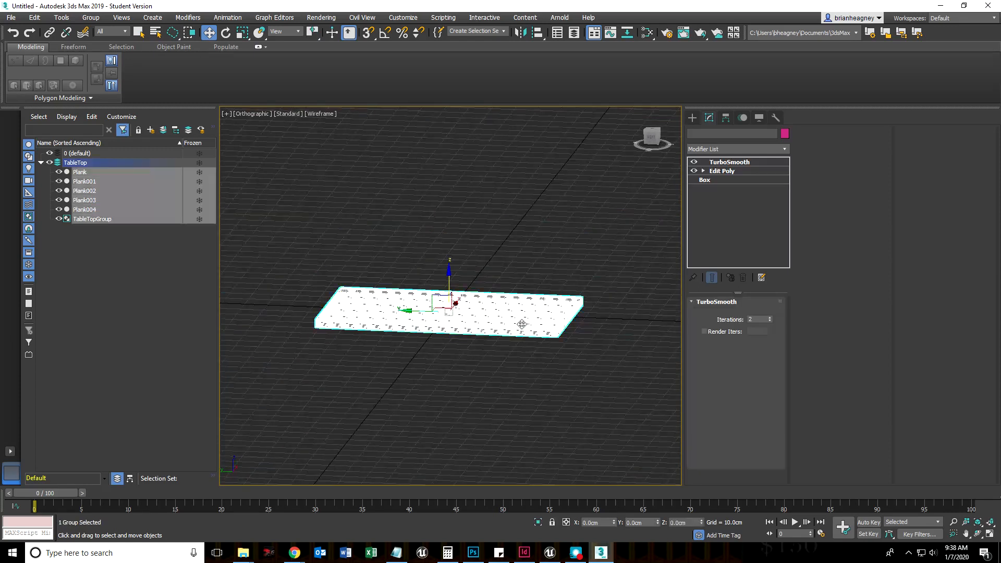
- Activate Edit Poly beneath TurboSmooth and turn on Edged Faces shading
click(722, 170)
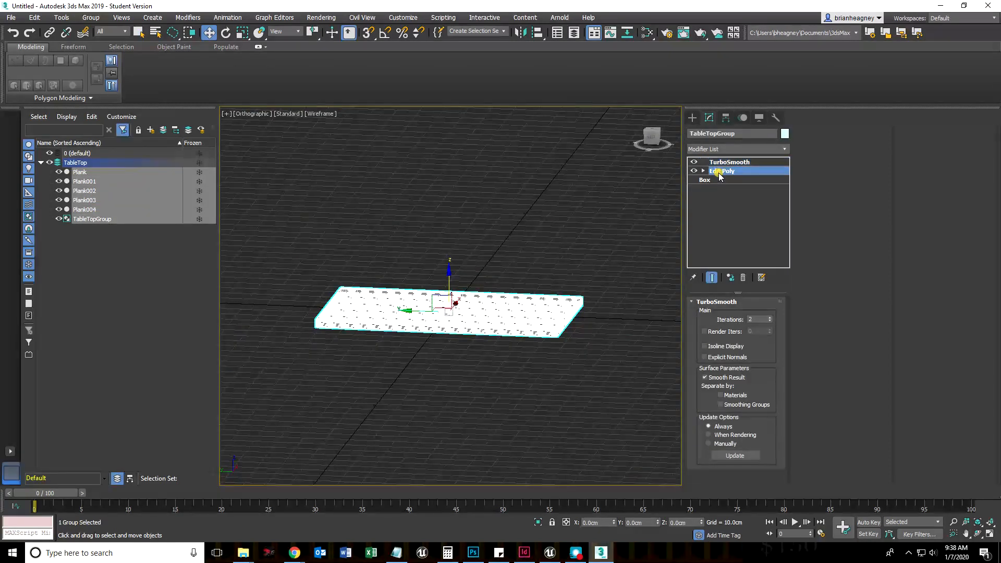
click(722, 171)
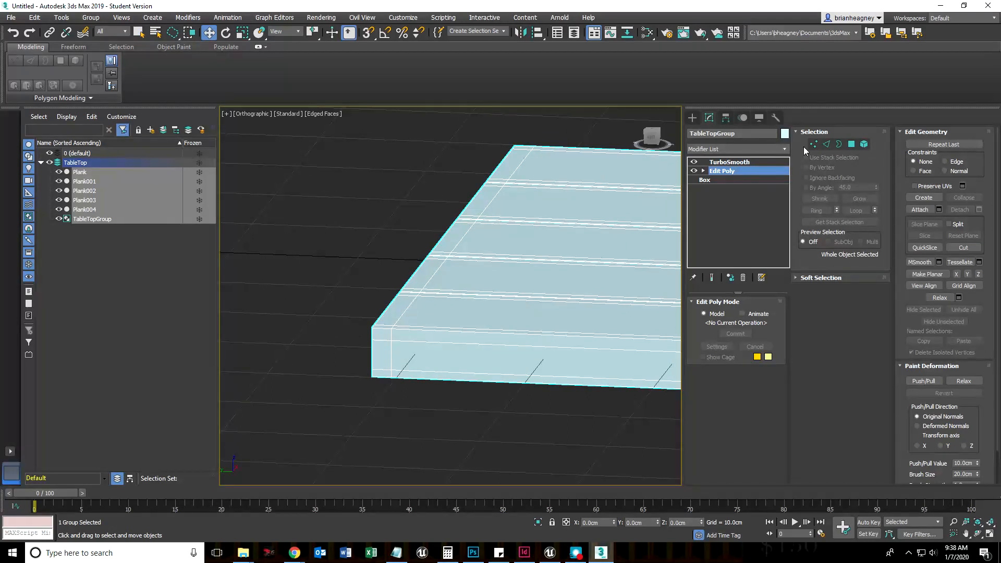
click(826, 144)
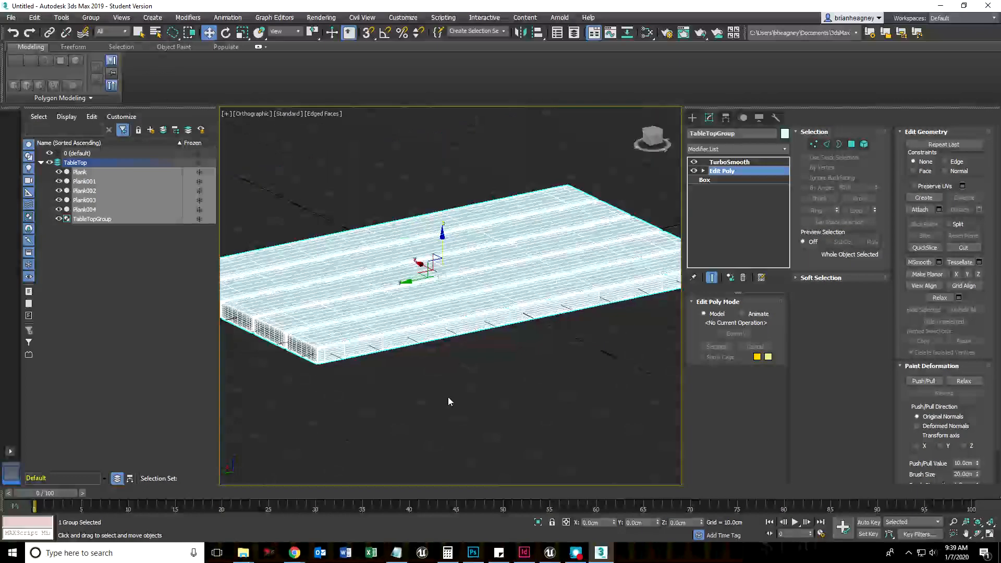
- Turn on Affect Pivot Only in the Pivot tab, move the pivot, then recentre it
drag(449, 401, 463, 413)
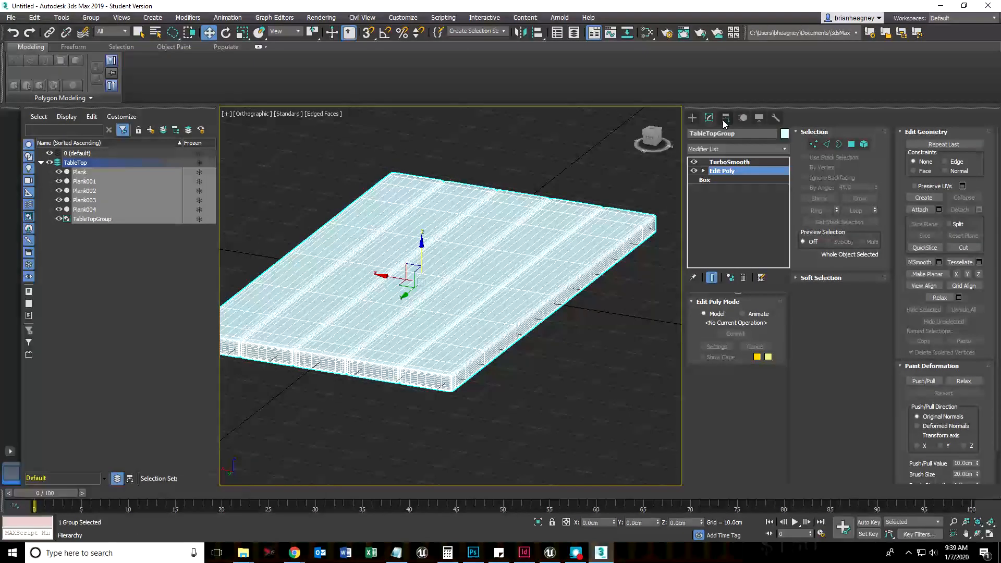
mouse_move(726, 118)
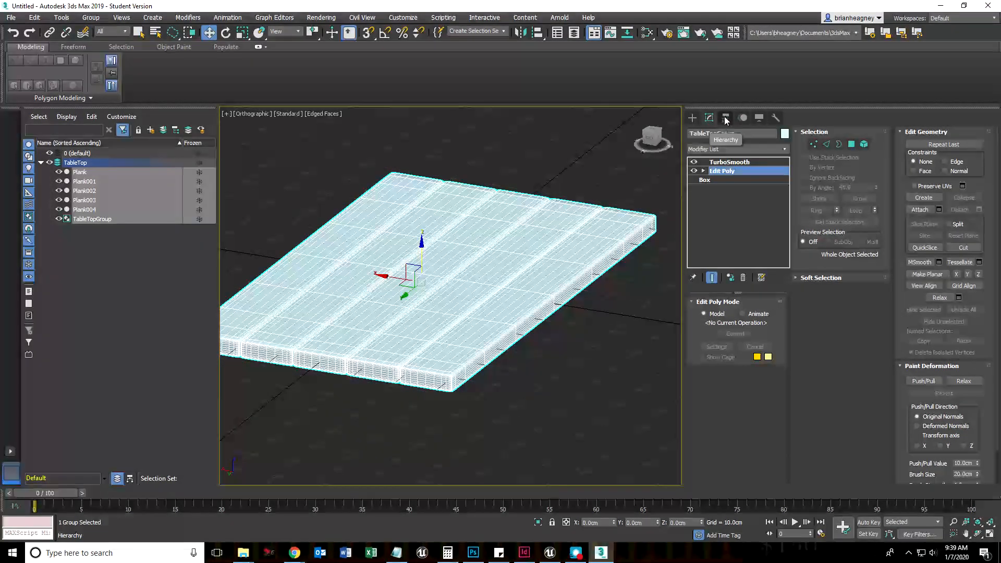
click(726, 117)
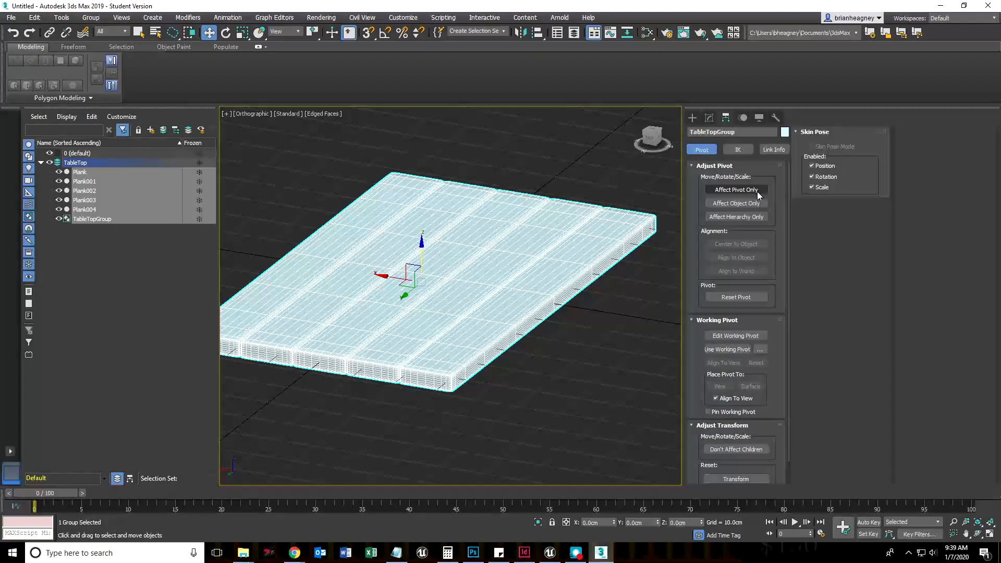
click(736, 189)
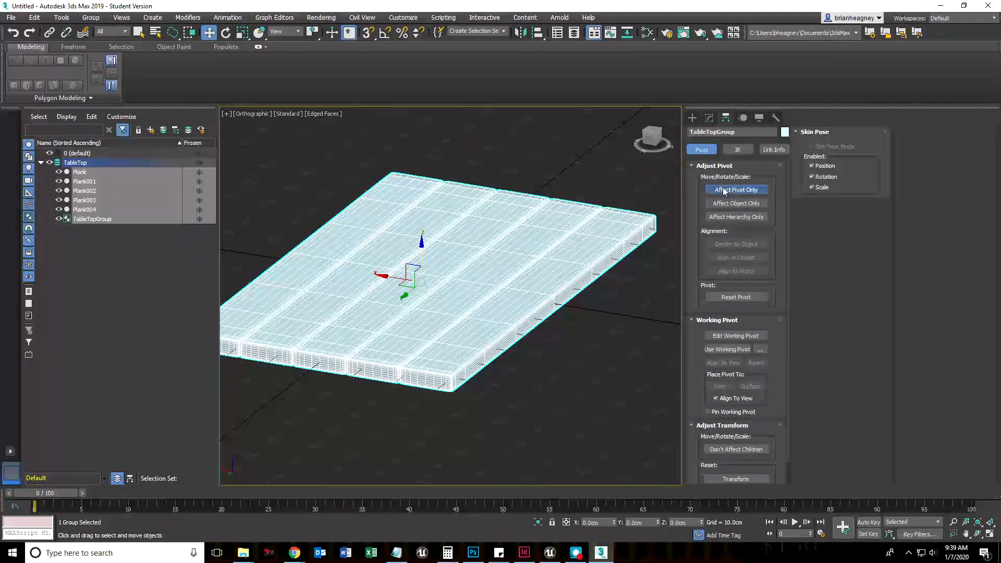
click(736, 189)
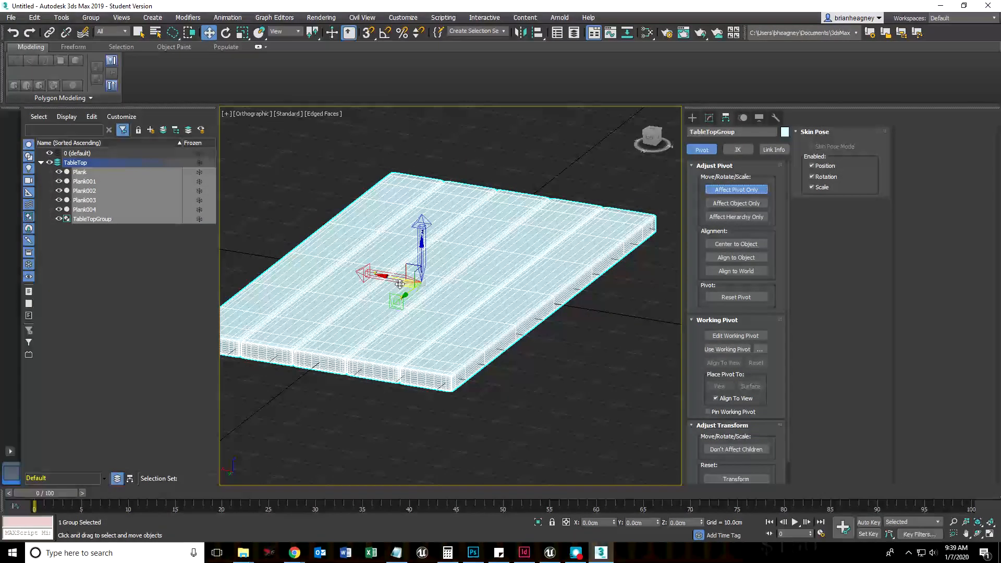
drag(399, 284, 283, 230)
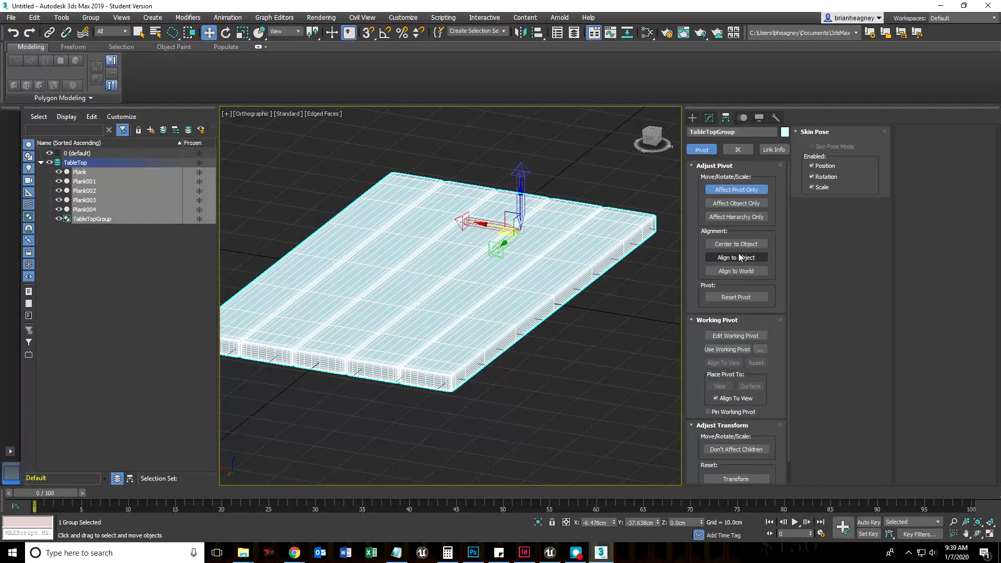
click(736, 243)
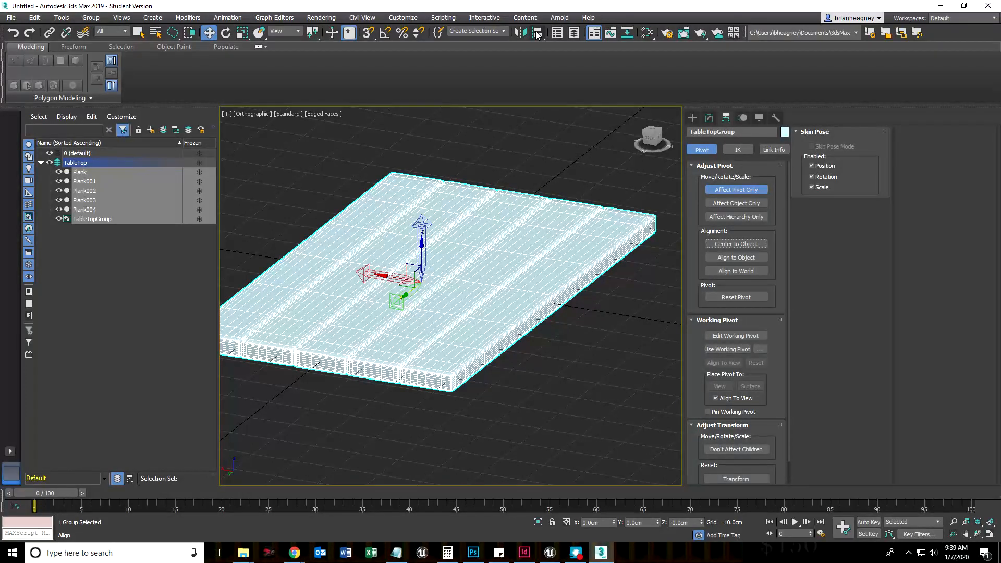
mouse_move(539, 34)
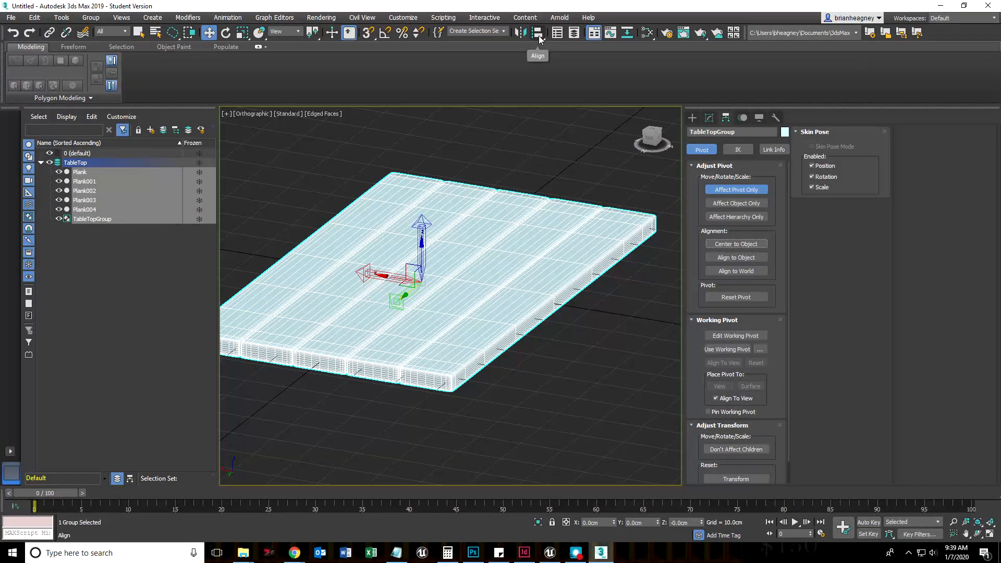
- Align the pivot to Plank001, previewing Center, Minimum and Maximum targets
click(537, 33)
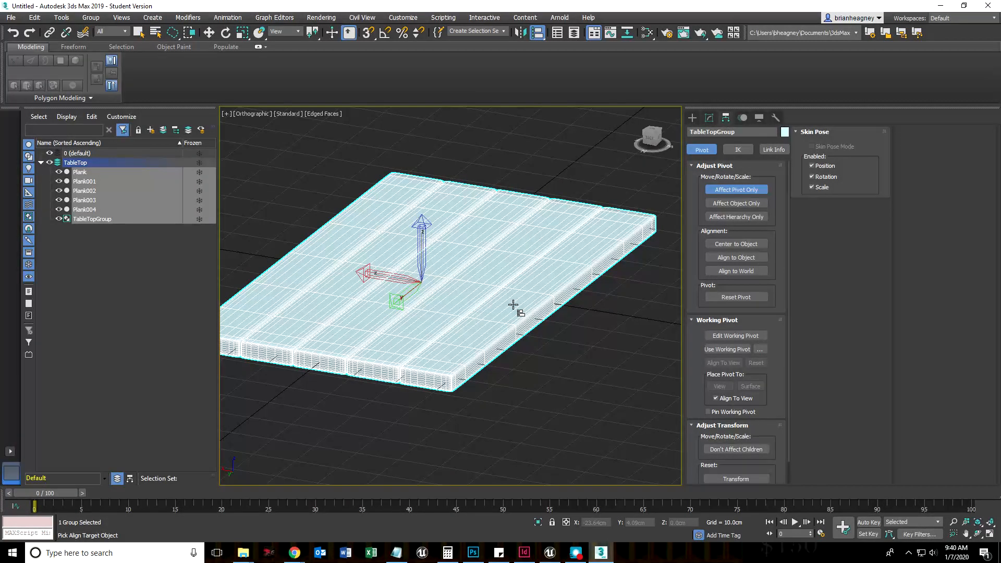
mouse_move(509, 251)
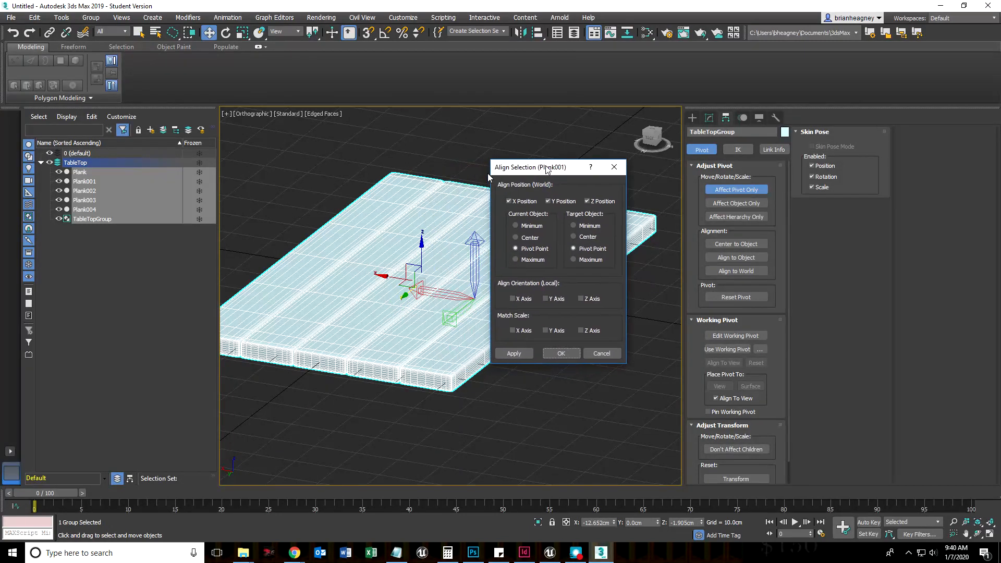
drag(530, 167, 581, 186)
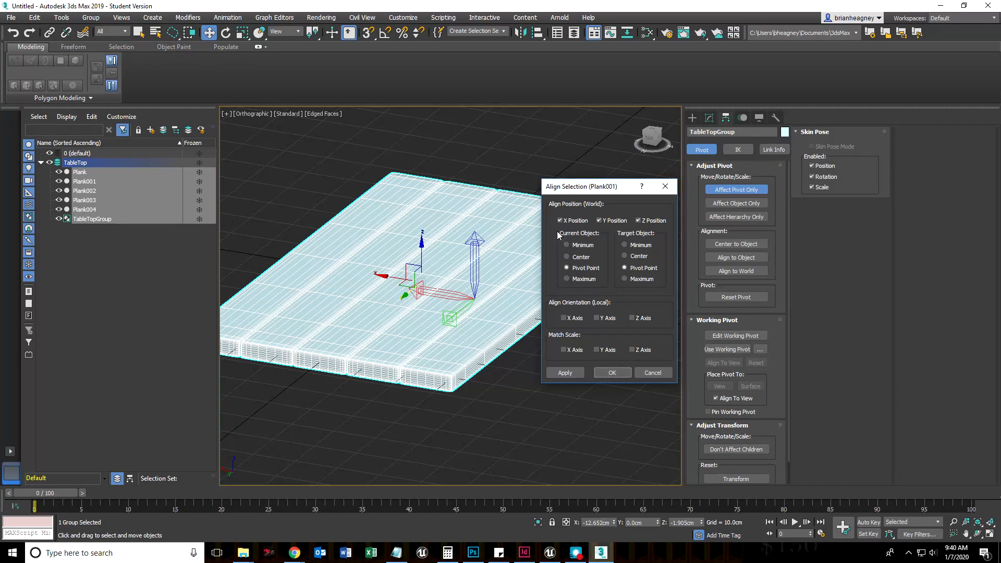
mouse_move(647, 240)
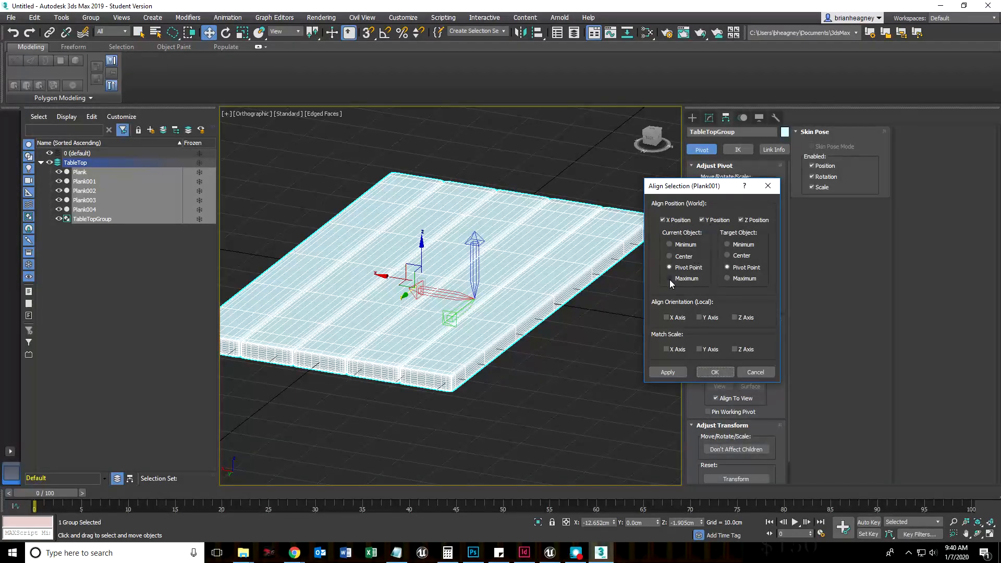
click(670, 267)
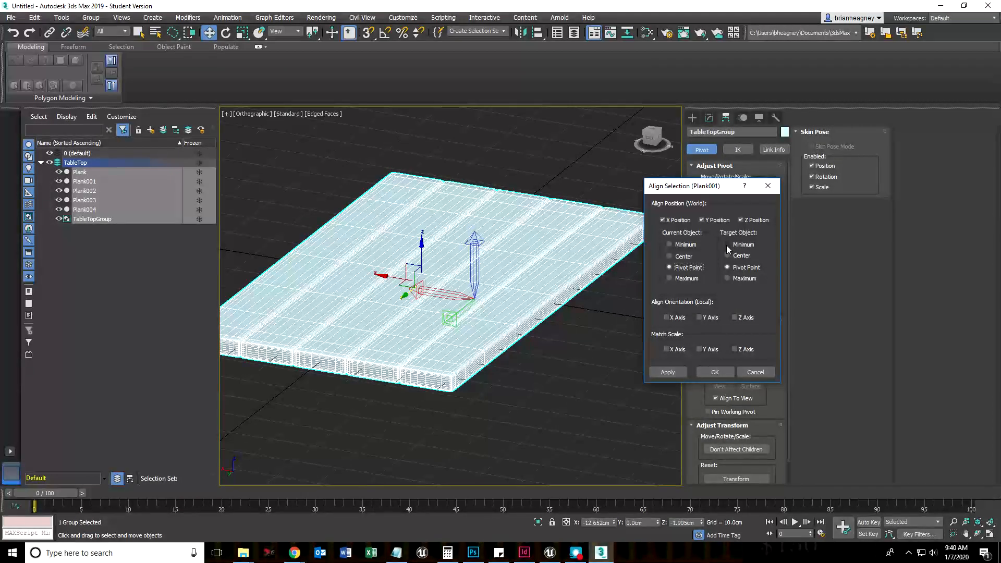
click(727, 256)
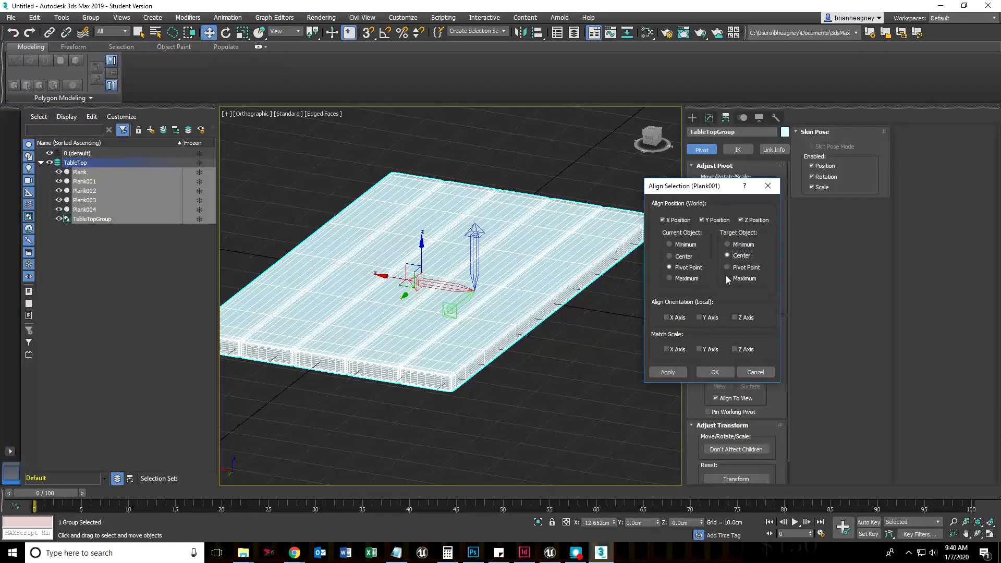
click(727, 245)
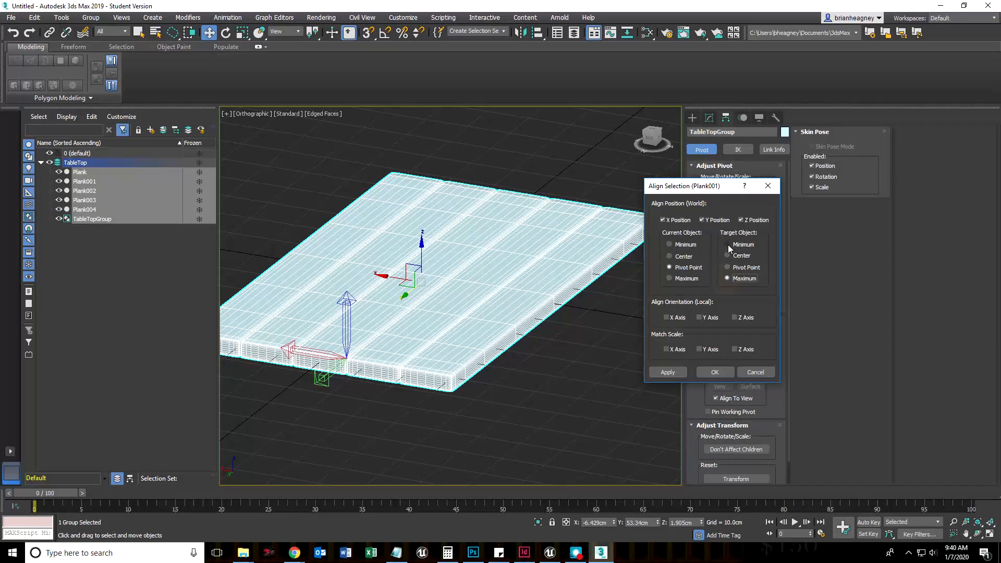
click(727, 244)
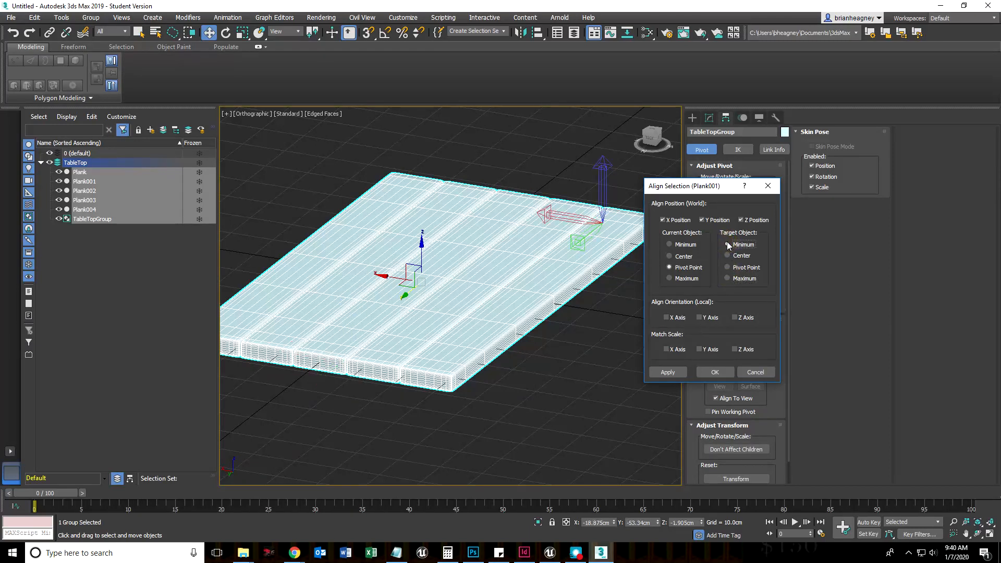
click(727, 278)
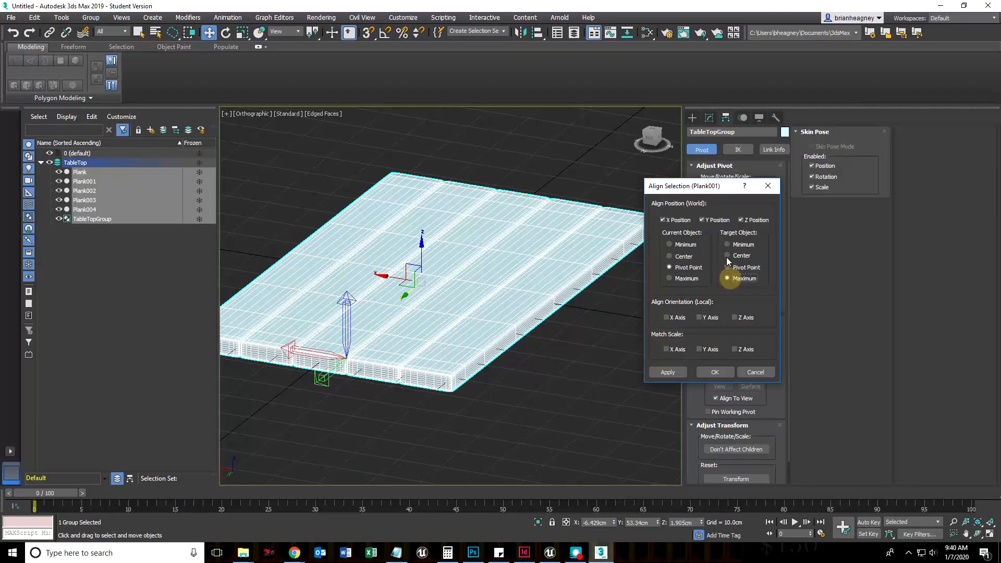
- In Align Selection, uncheck X and Y Position so only Z is matched
click(728, 279)
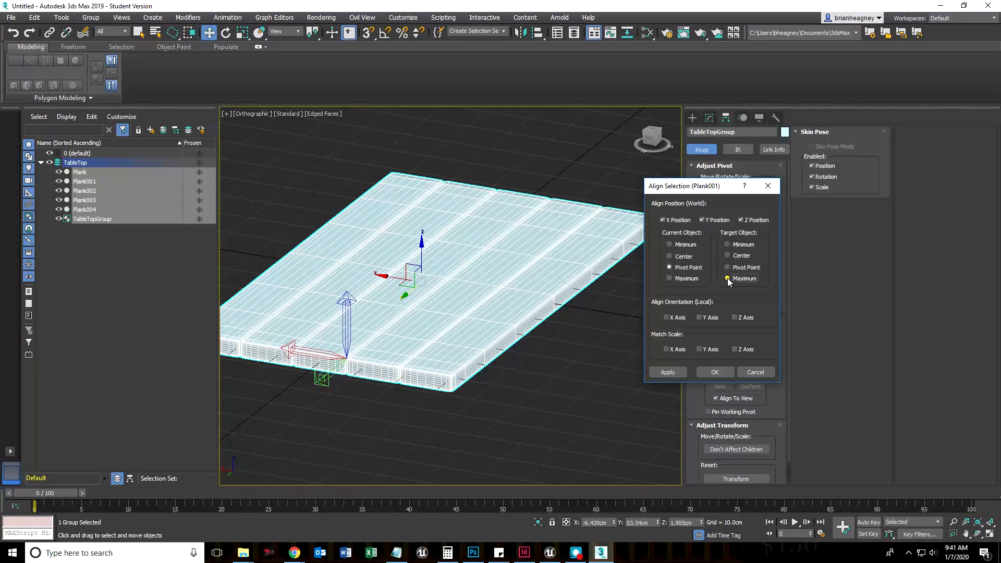
click(663, 220)
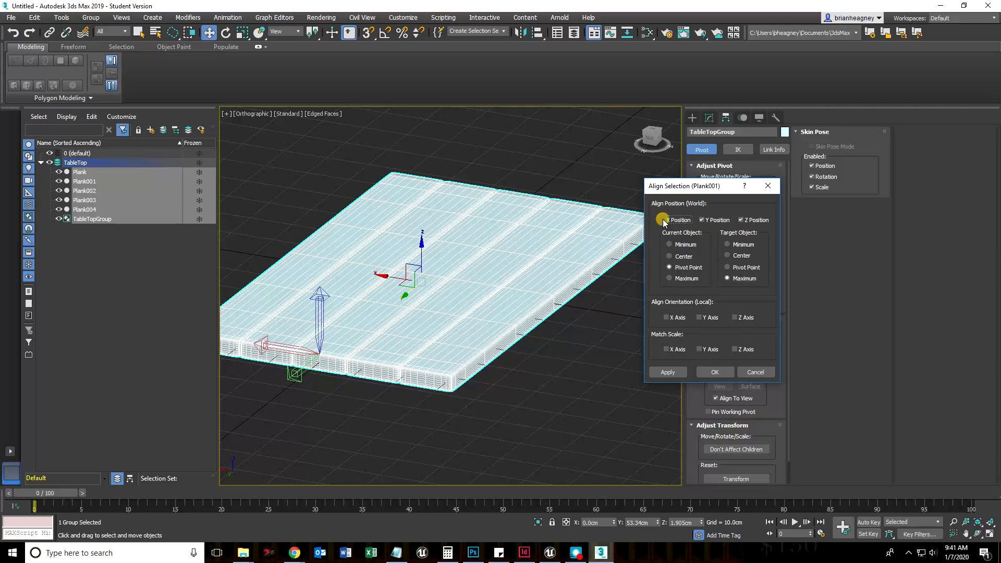
click(663, 220)
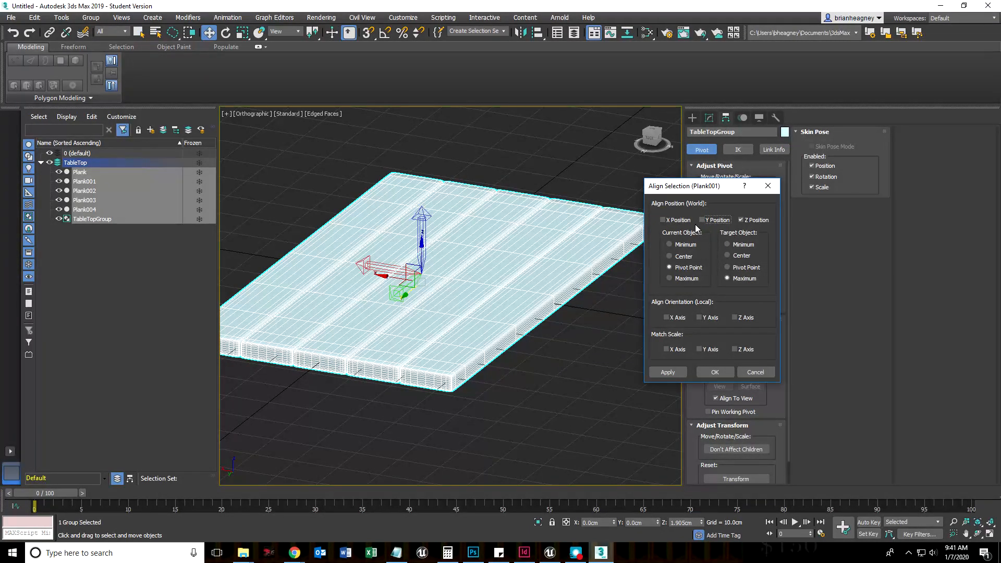
click(702, 220)
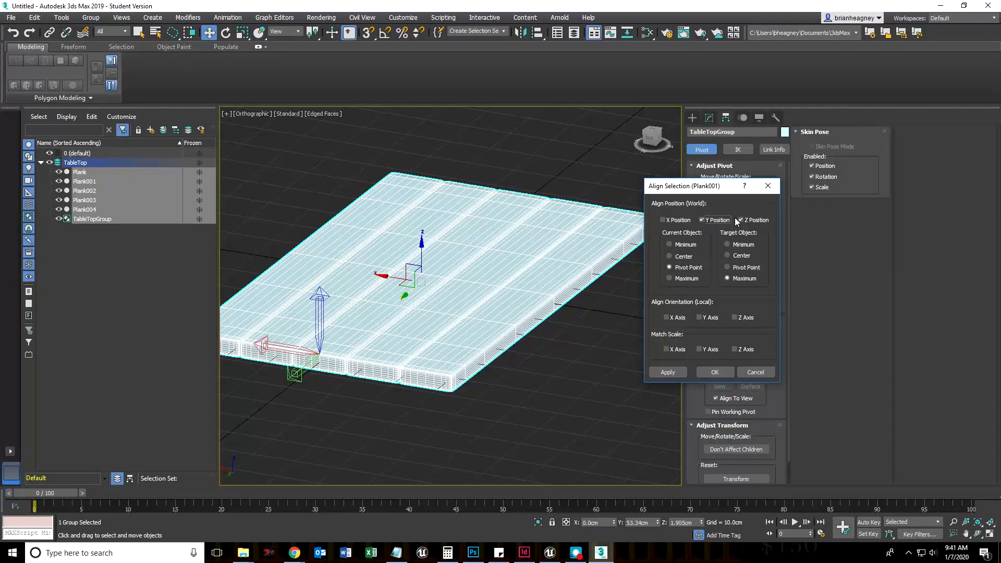
click(740, 220)
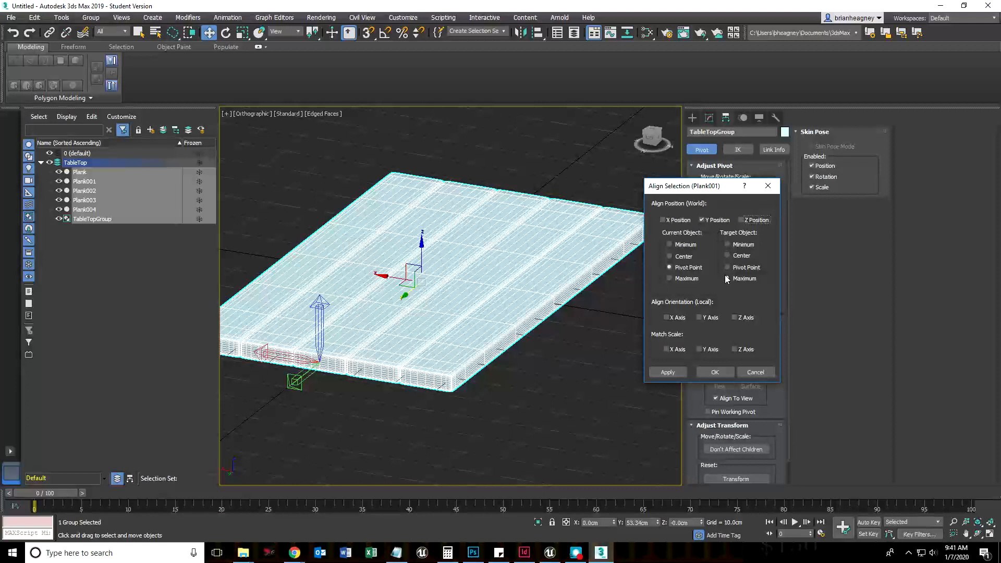
click(722, 278)
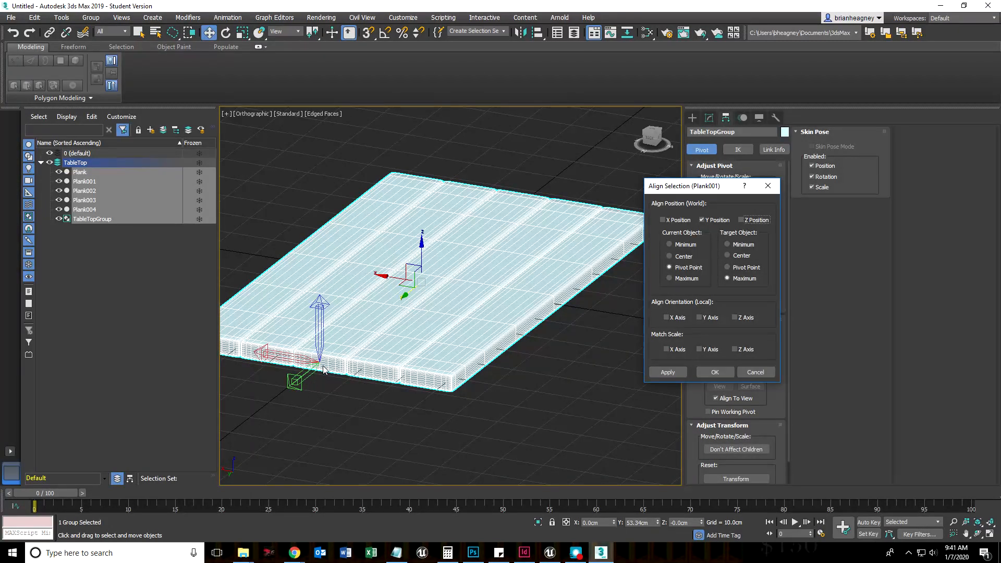
click(726, 245)
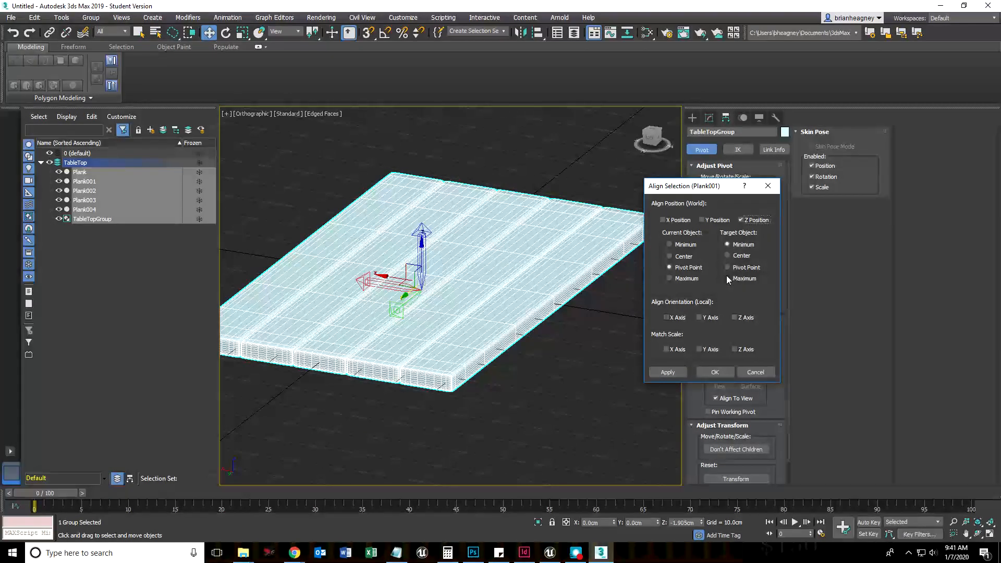
- Set Target Object to Maximum and apply, placing the pivot at Z 1.905 cm
click(727, 278)
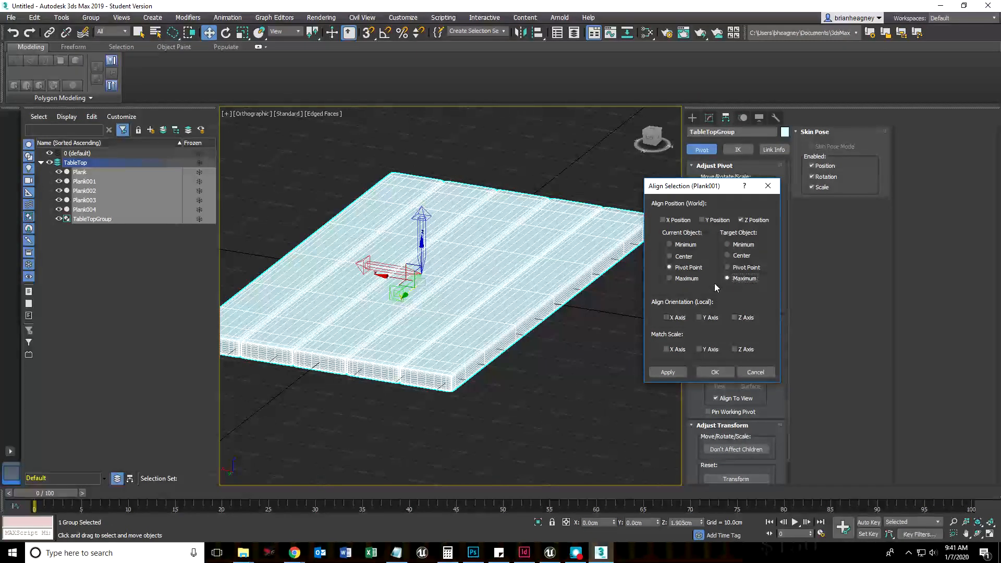
click(727, 279)
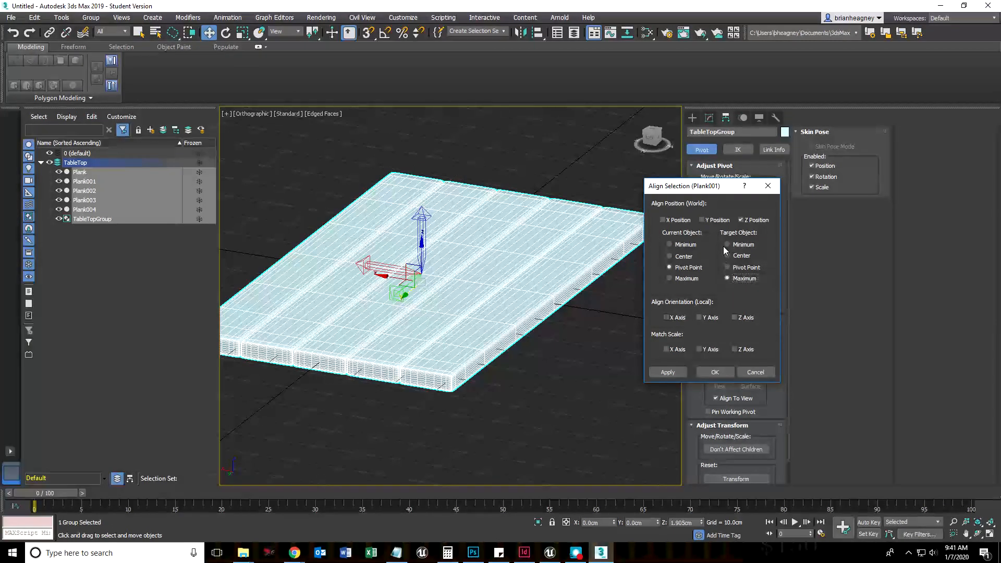
click(726, 278)
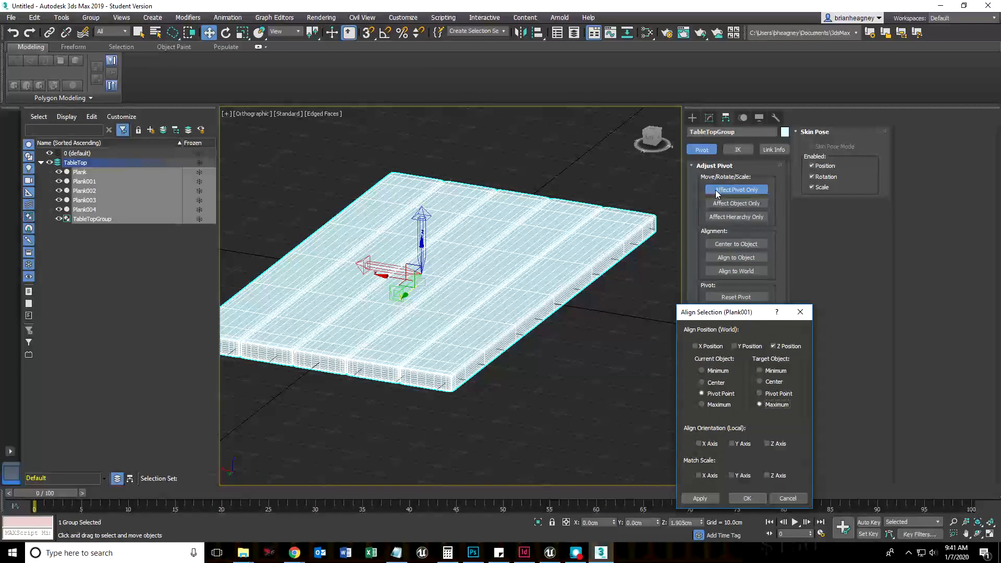
click(737, 189)
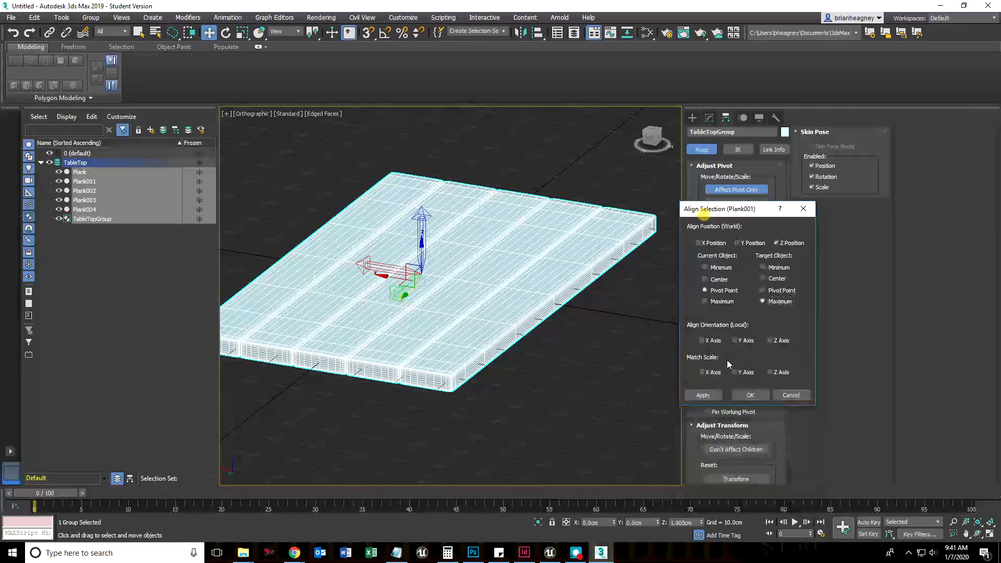
click(750, 395)
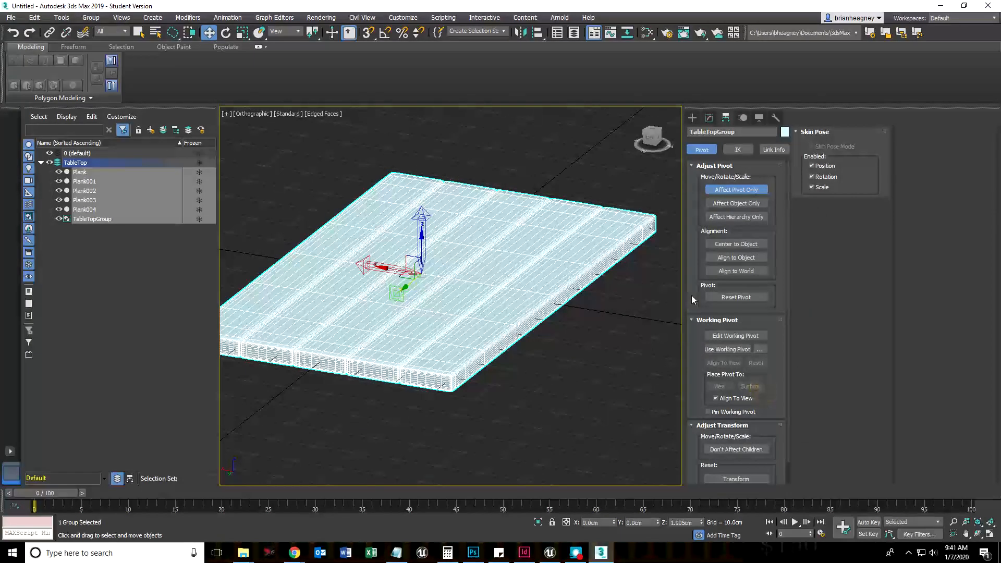
- Show the tabletop in Front view, centered, then switch to the reference image
click(736, 189)
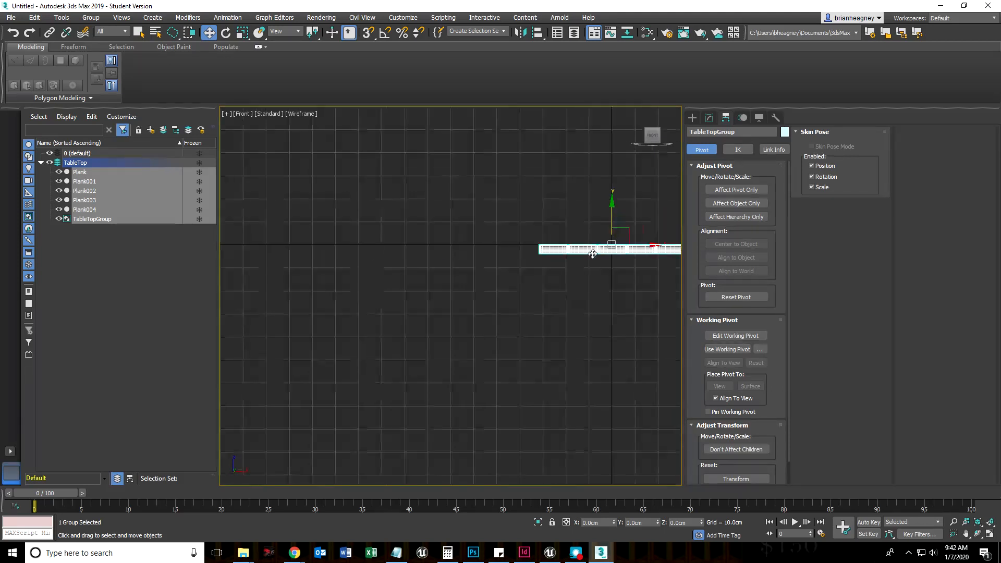
drag(592, 249, 487, 257)
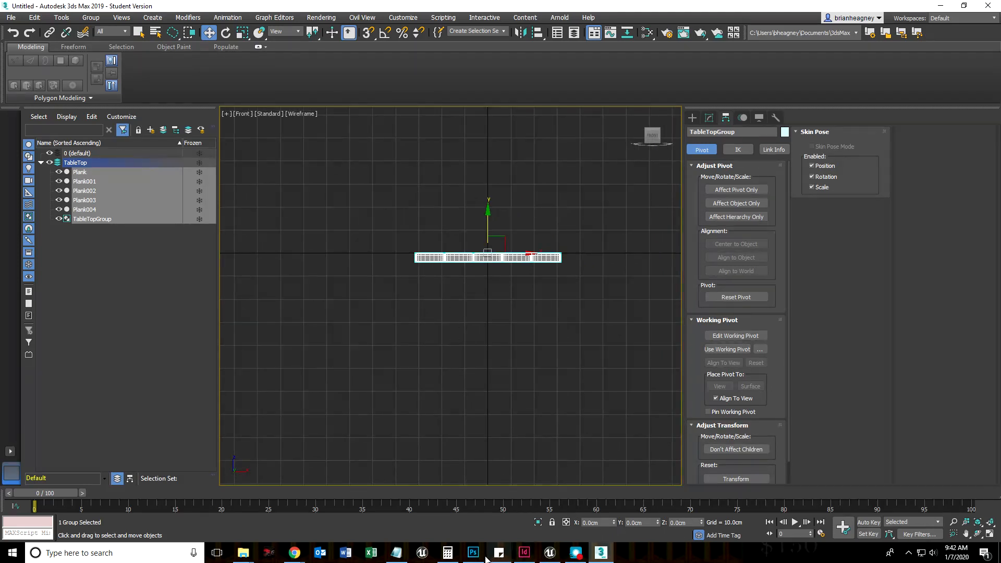
click(473, 553)
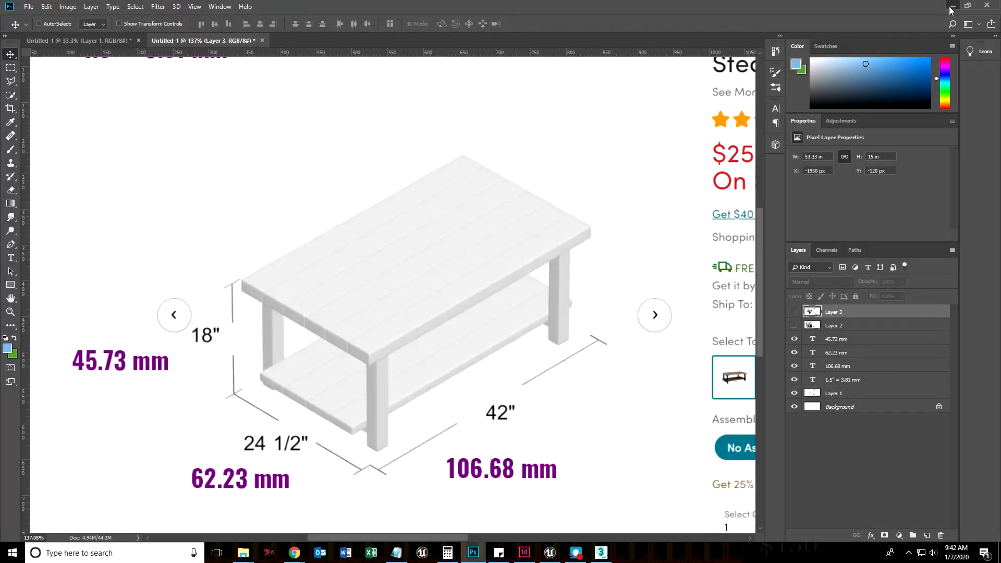
- Hide the Photoshop reference after reading the 45.73 mm table height
click(601, 553)
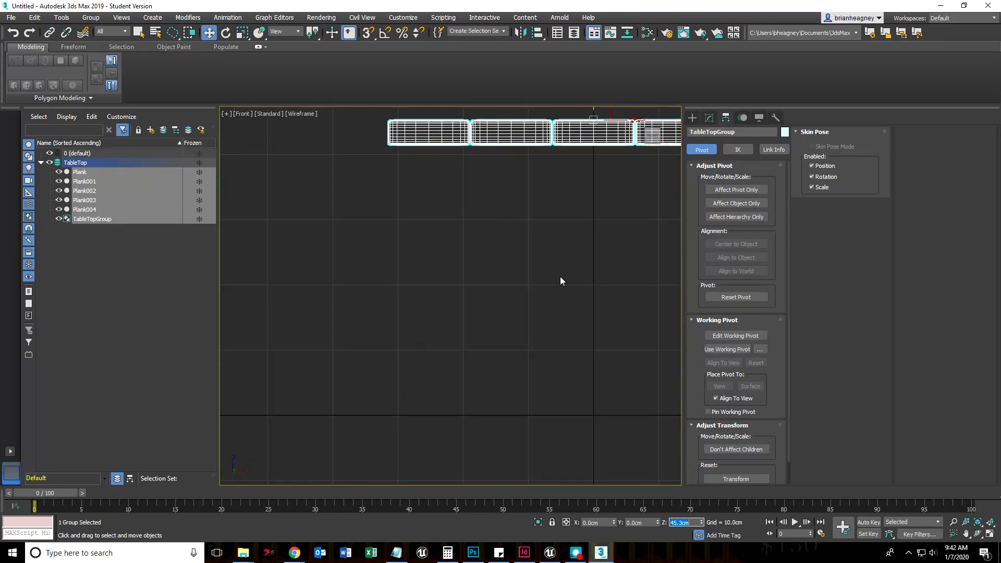
- Bring the TableTopGroup raised to Z 45.73 cm back into view
click(473, 553)
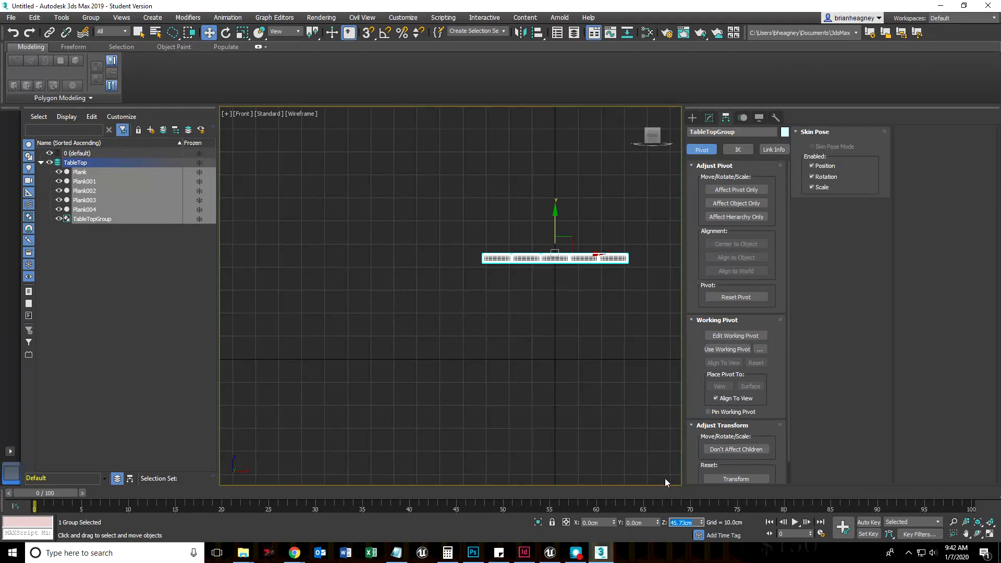
mouse_move(593, 417)
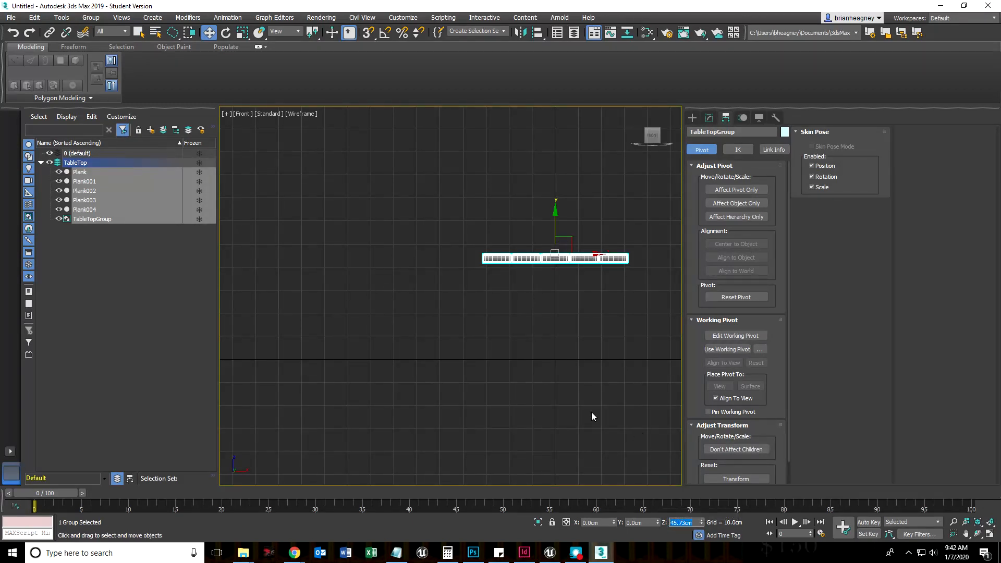
mouse_move(629, 355)
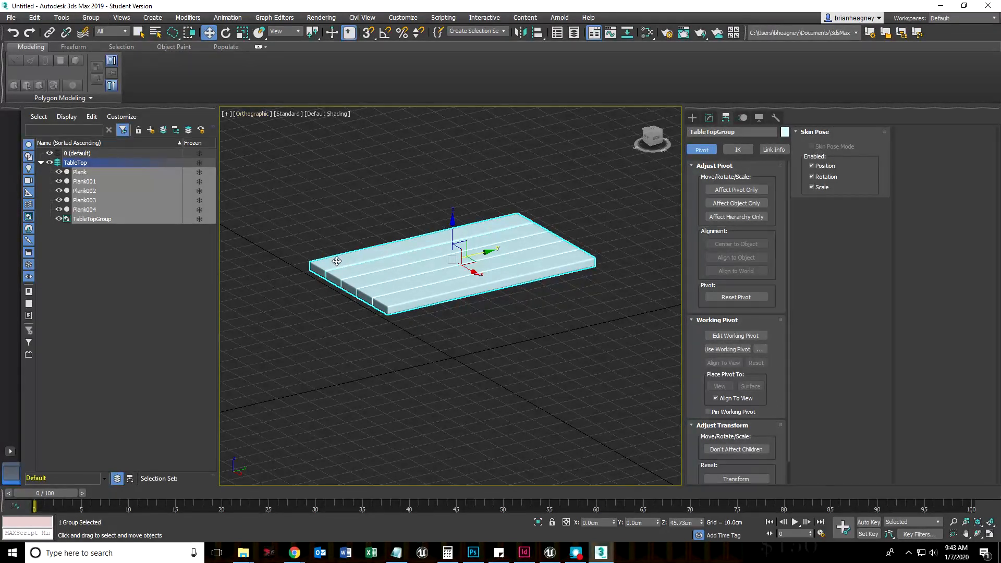
- Ungroup TableTopGroup into its five planks and clear the selection
click(90, 17)
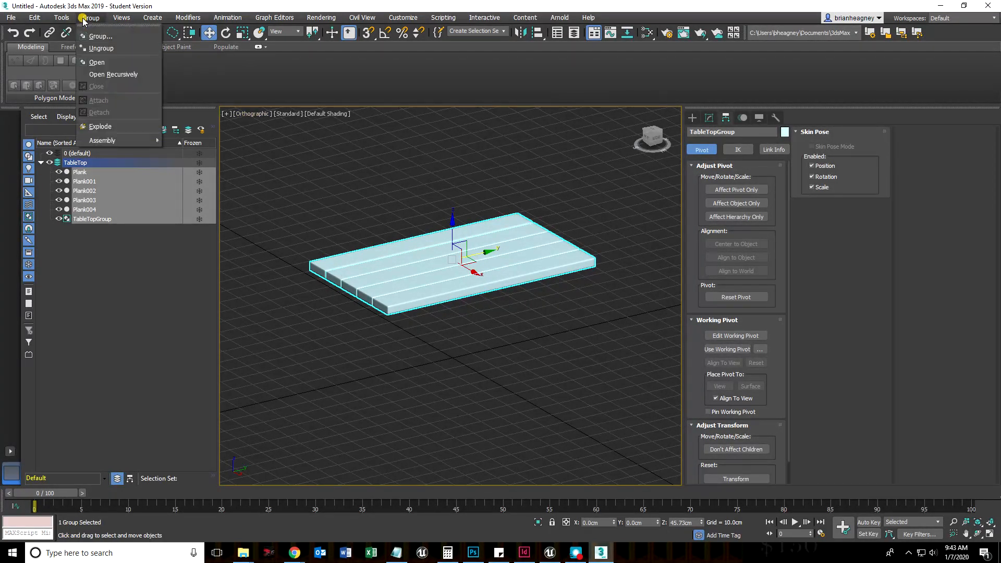
click(101, 48)
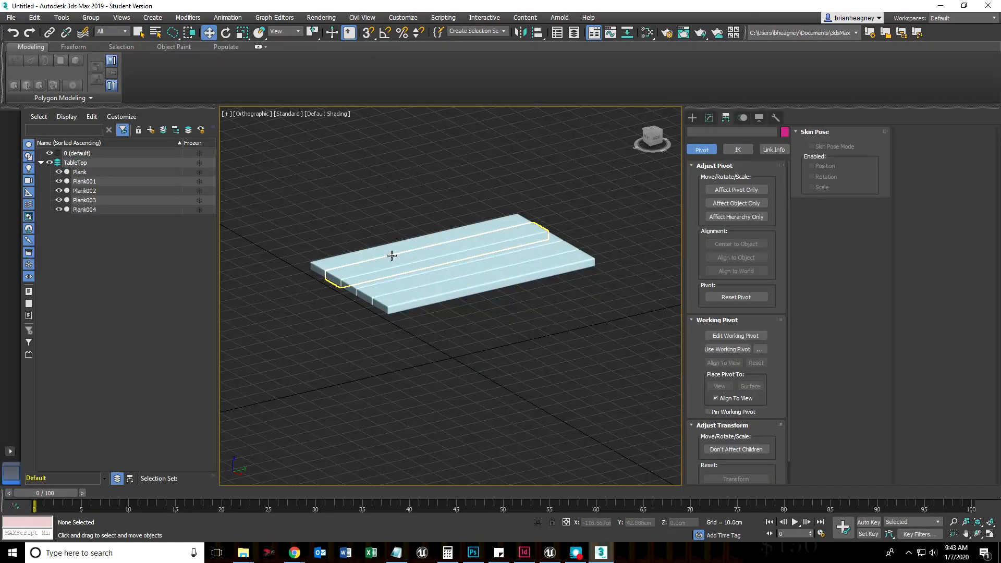
click(459, 388)
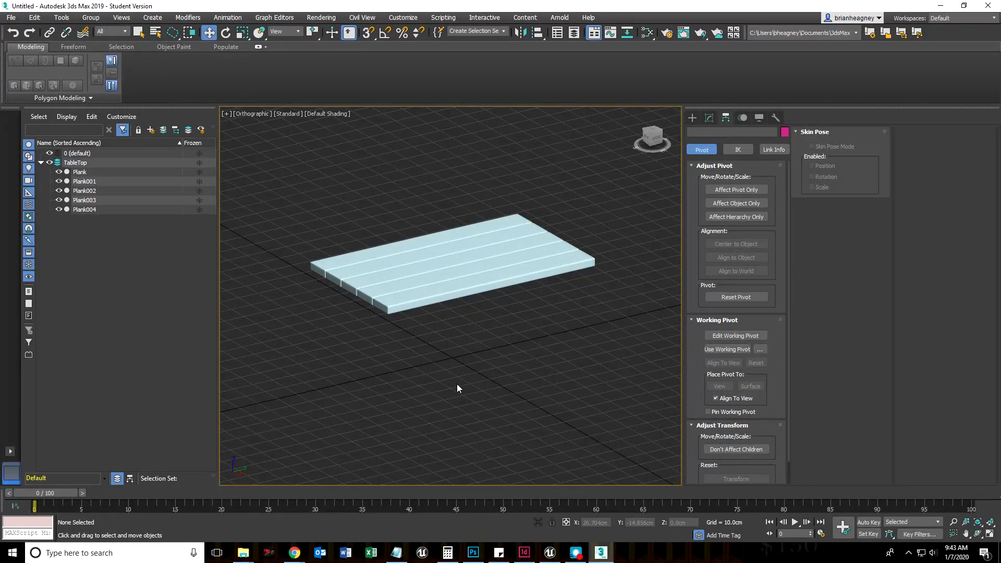